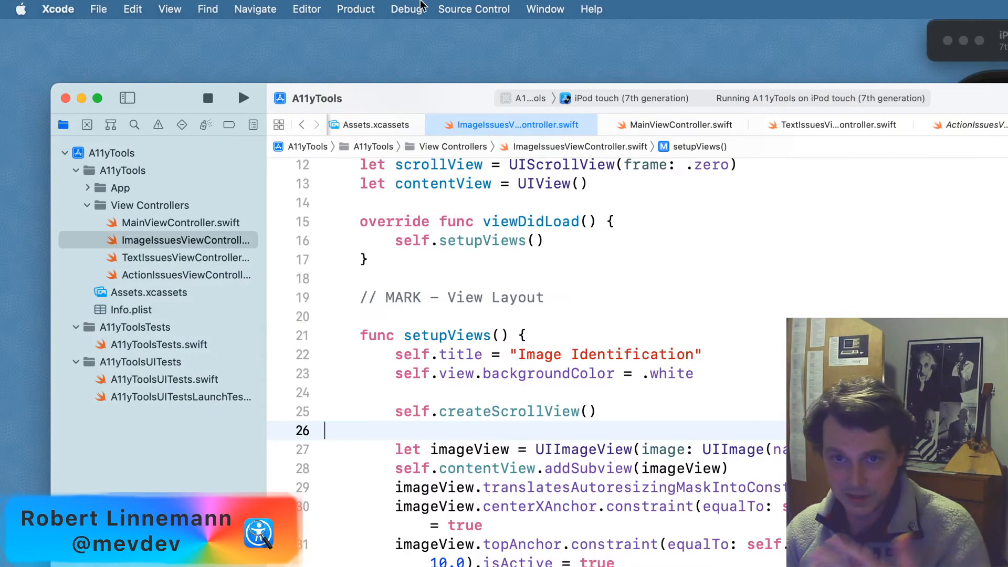
Step: Launch Accessibility Inspector from Xcode's Open Developer Tool menu
{"action": "left_click", "coordinate": [58, 10]}
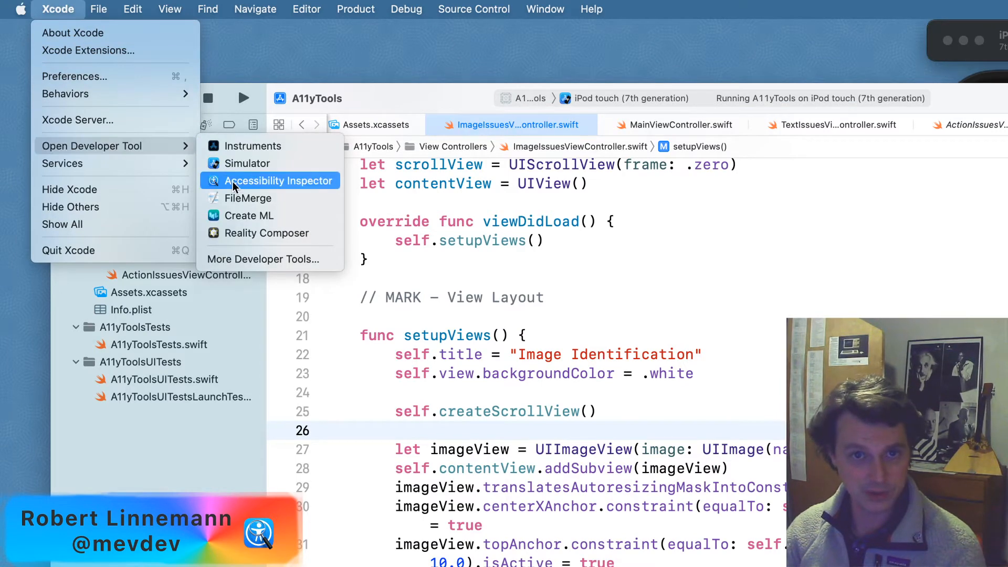
{"action": "left_click", "coordinate": [277, 181]}
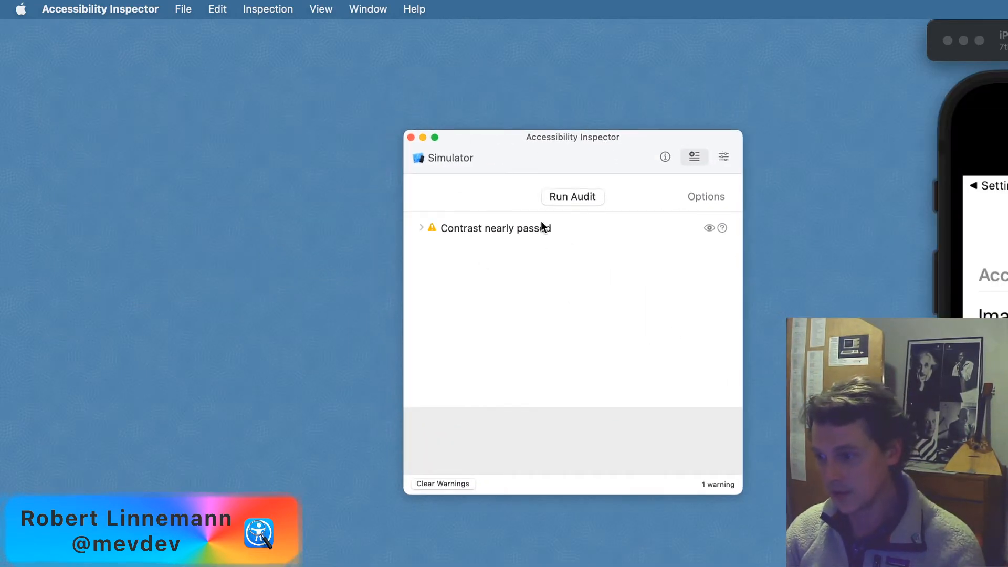
{"action": "left_click", "coordinate": [451, 157]}
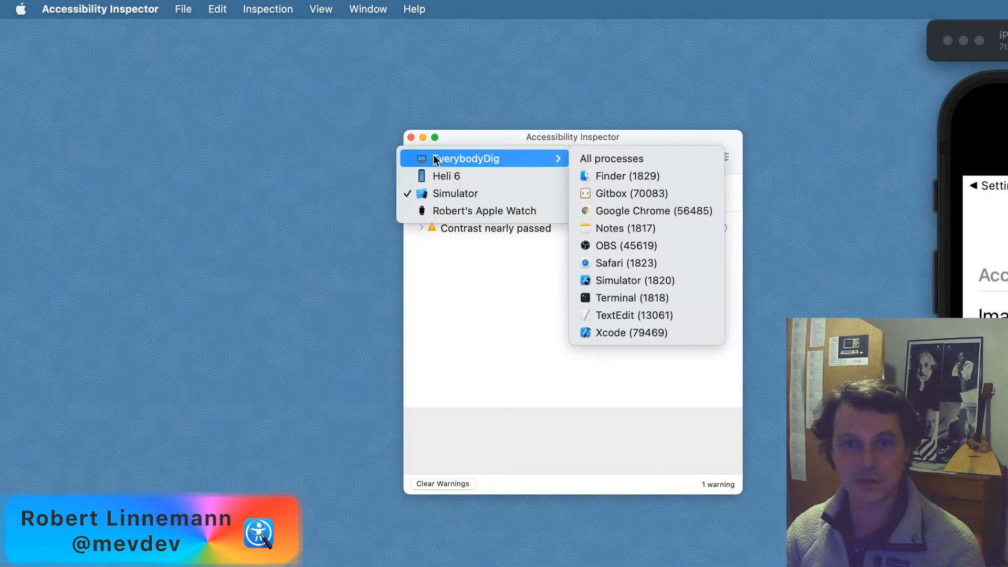
{"action": "mouse_move", "coordinate": [632, 297]}
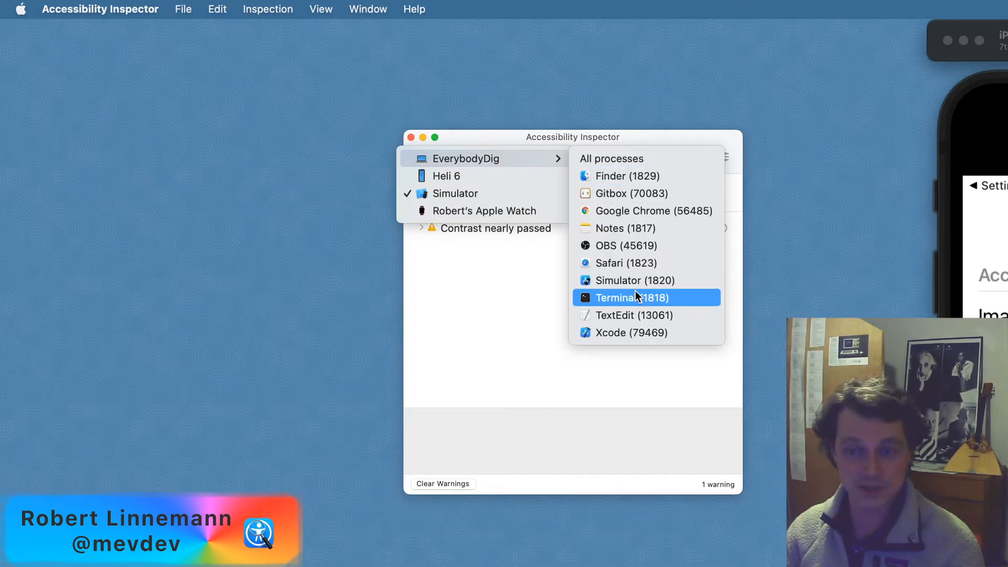
{"action": "mouse_move", "coordinate": [636, 267]}
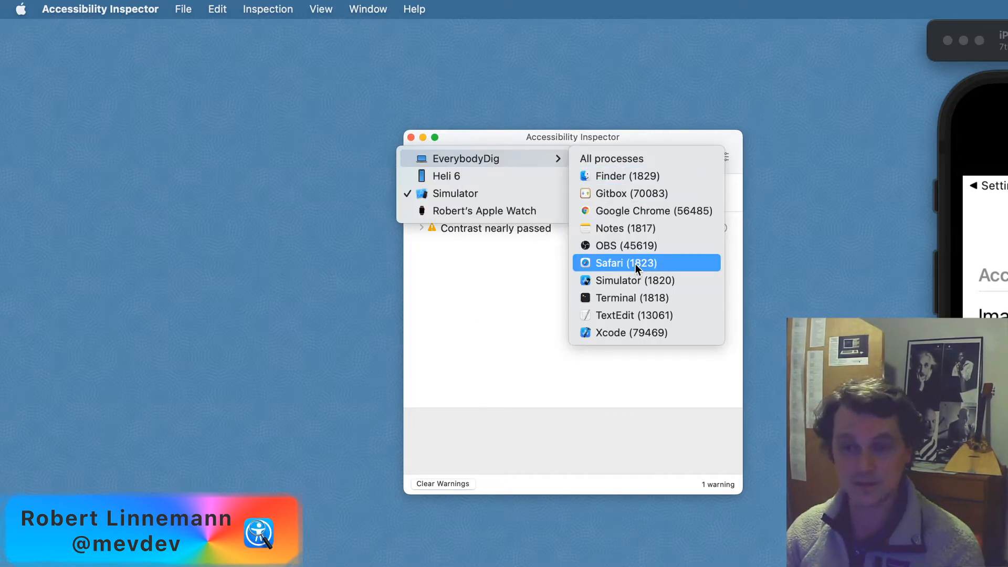
{"action": "mouse_move", "coordinate": [634, 280]}
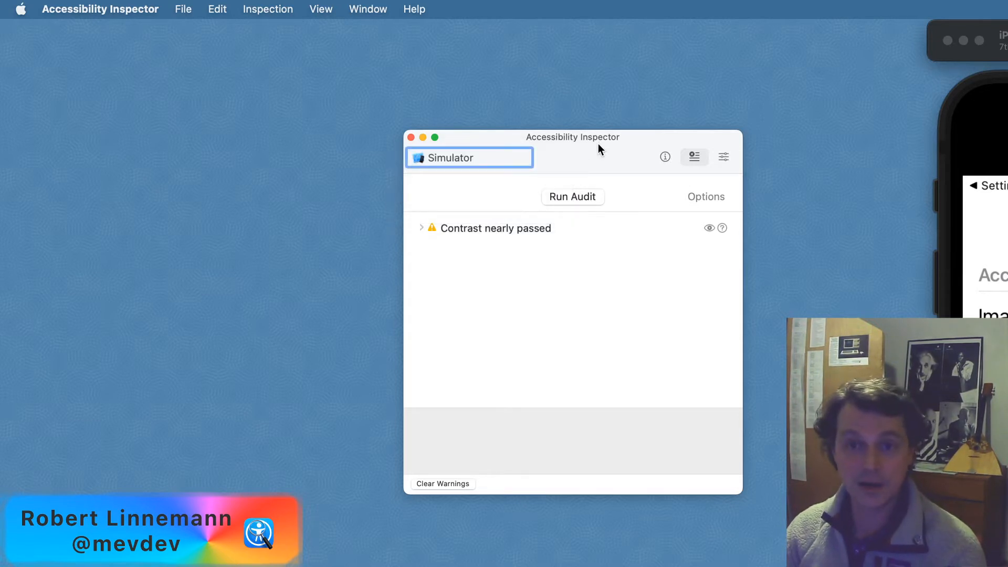
Step: Visit the element inspection view, return to audits and show the seven enabled audit checks
{"action": "left_click", "coordinate": [665, 156]}
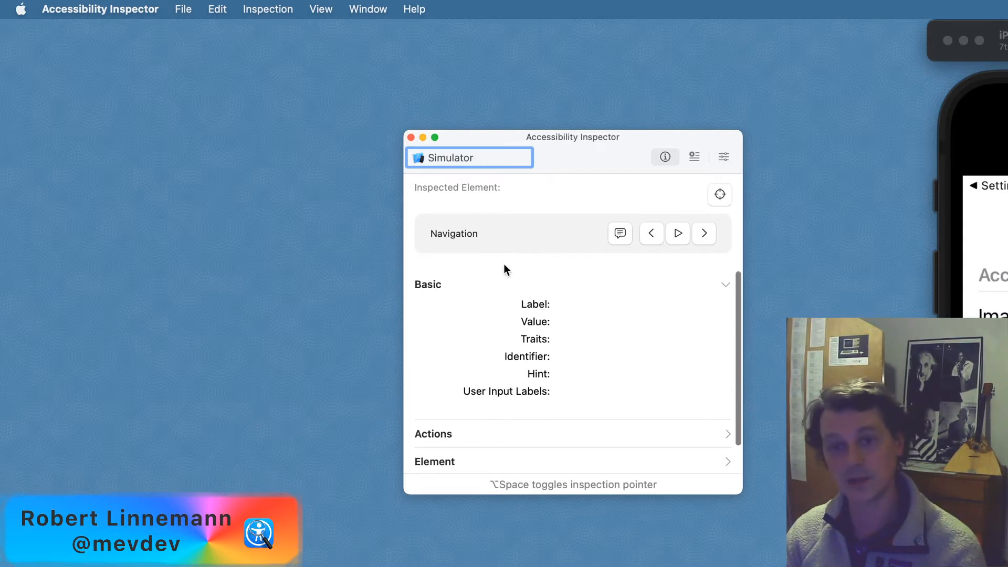
{"action": "mouse_move", "coordinate": [545, 222]}
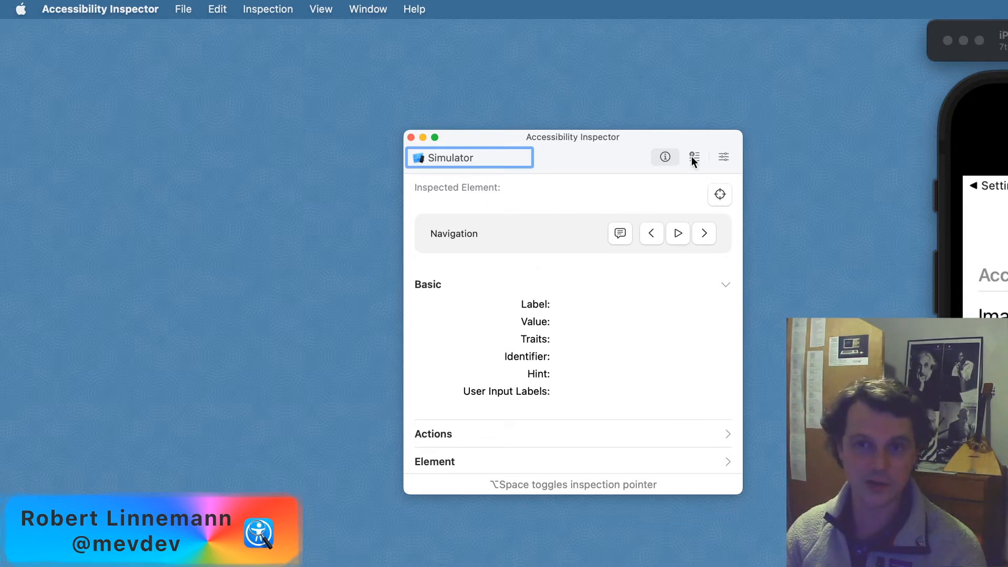
{"action": "left_click", "coordinate": [694, 156]}
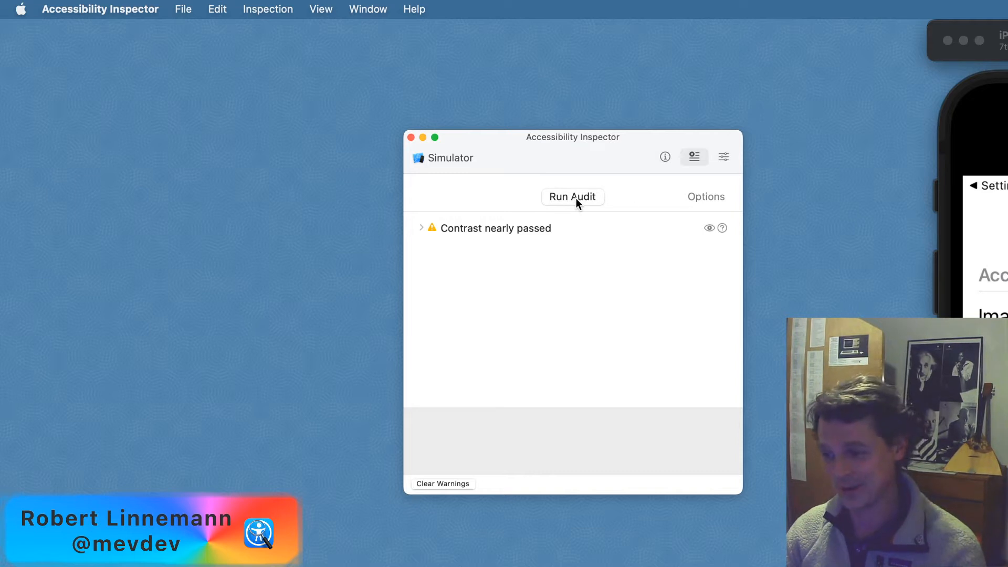
{"action": "left_click", "coordinate": [705, 196]}
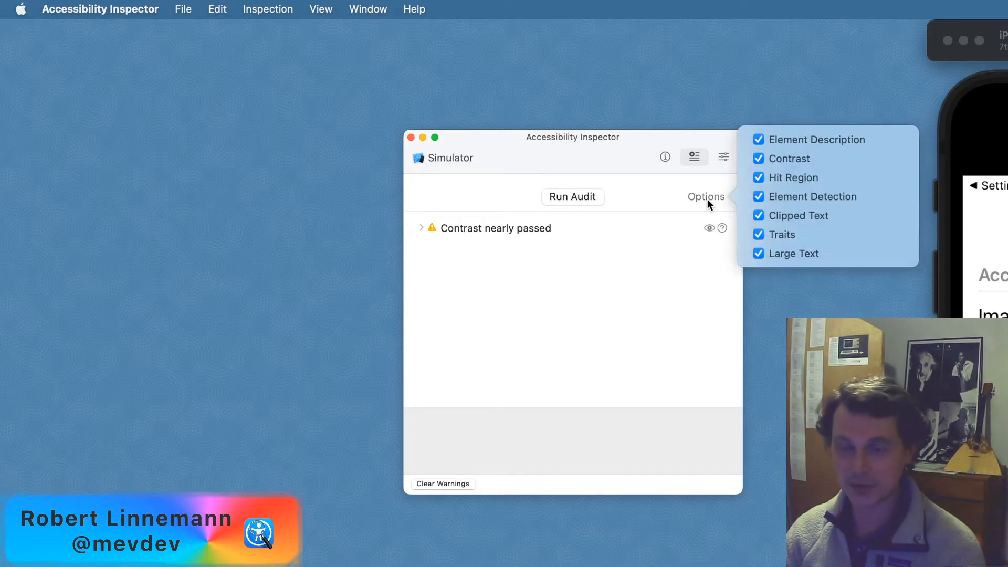
{"action": "mouse_move", "coordinate": [742, 221]}
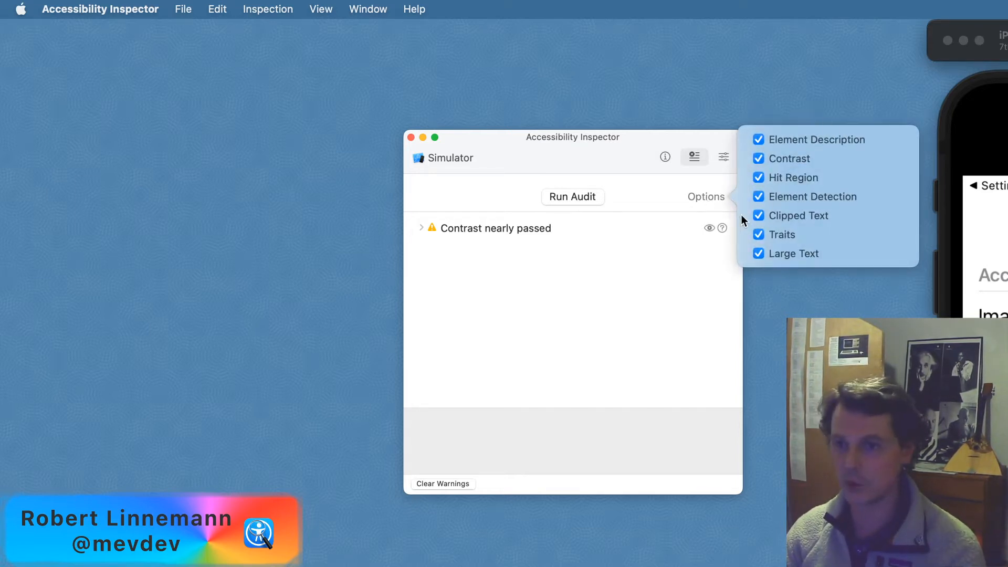
{"action": "mouse_move", "coordinate": [717, 209]}
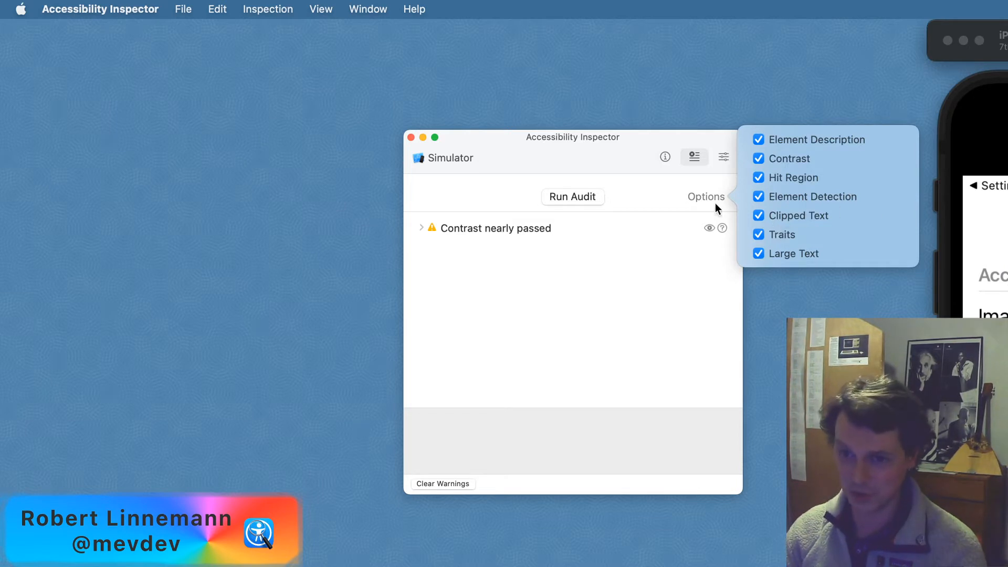
{"action": "mouse_move", "coordinate": [714, 199]}
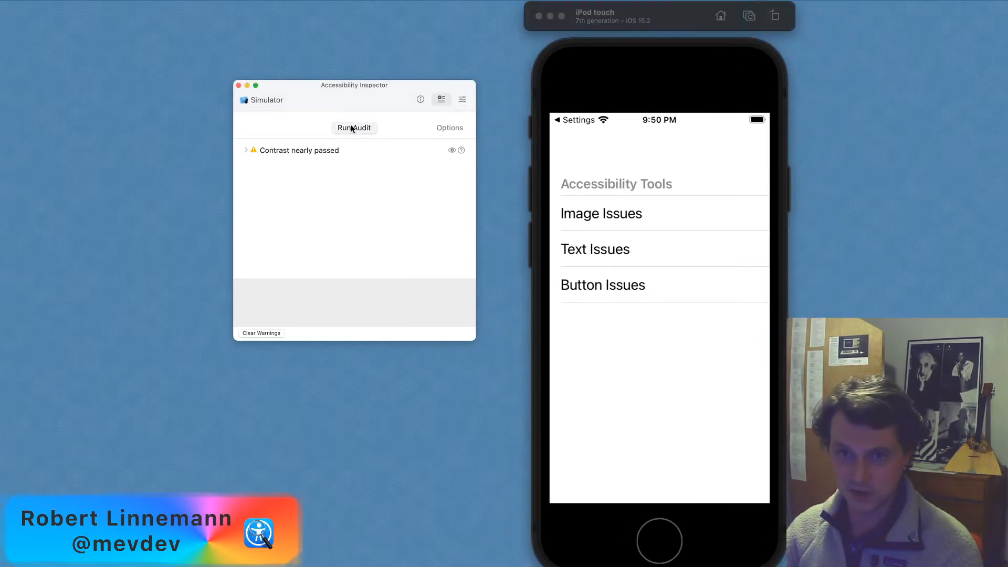
Step: Run the audit on the main screen and expand the 3.44-ratio contrast warning (#FFFFFF on #8A8A8E)
{"action": "left_click", "coordinate": [353, 127]}
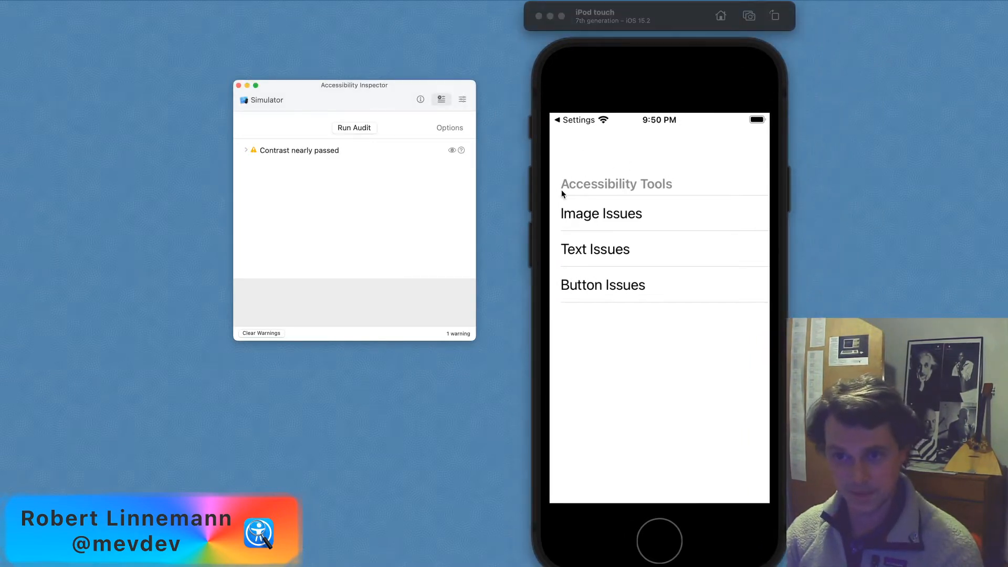
{"action": "mouse_move", "coordinate": [662, 185]}
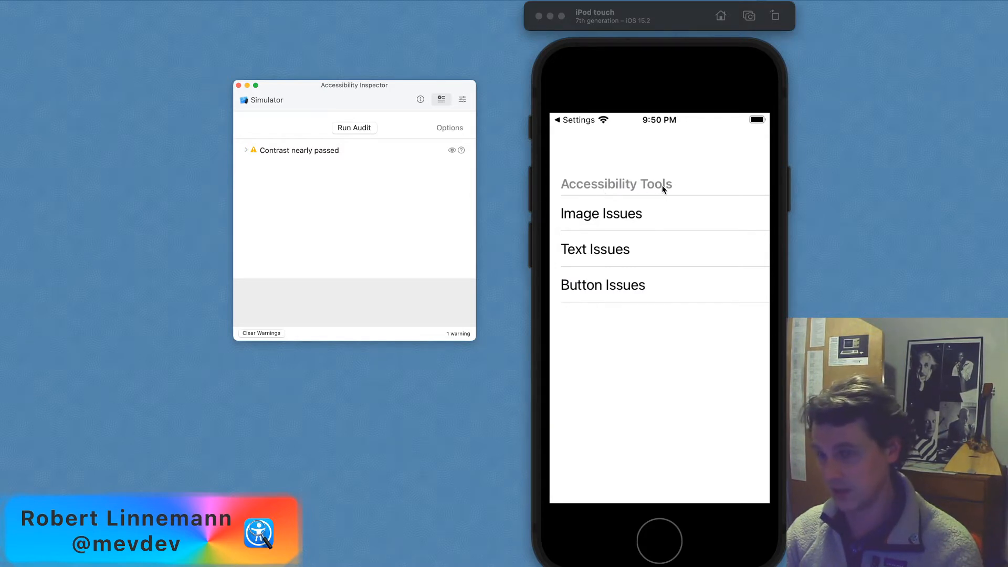
{"action": "mouse_move", "coordinate": [244, 154]}
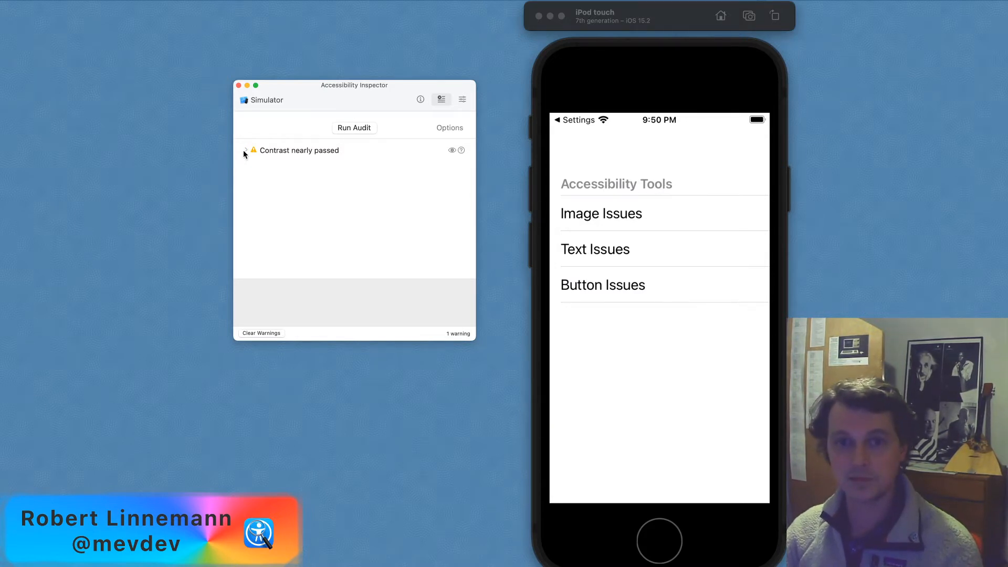
{"action": "left_click", "coordinate": [244, 150]}
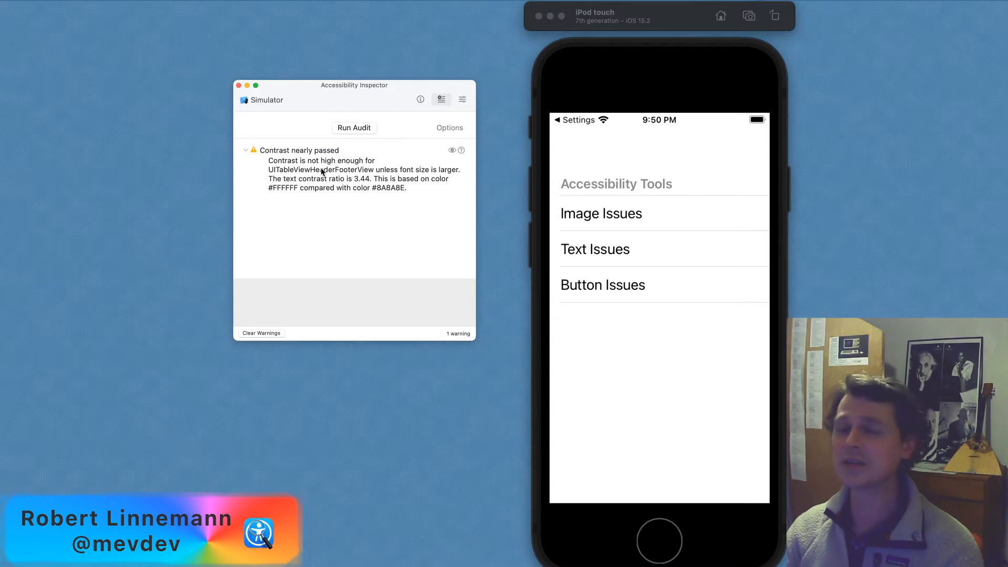
{"action": "mouse_move", "coordinate": [347, 90]}
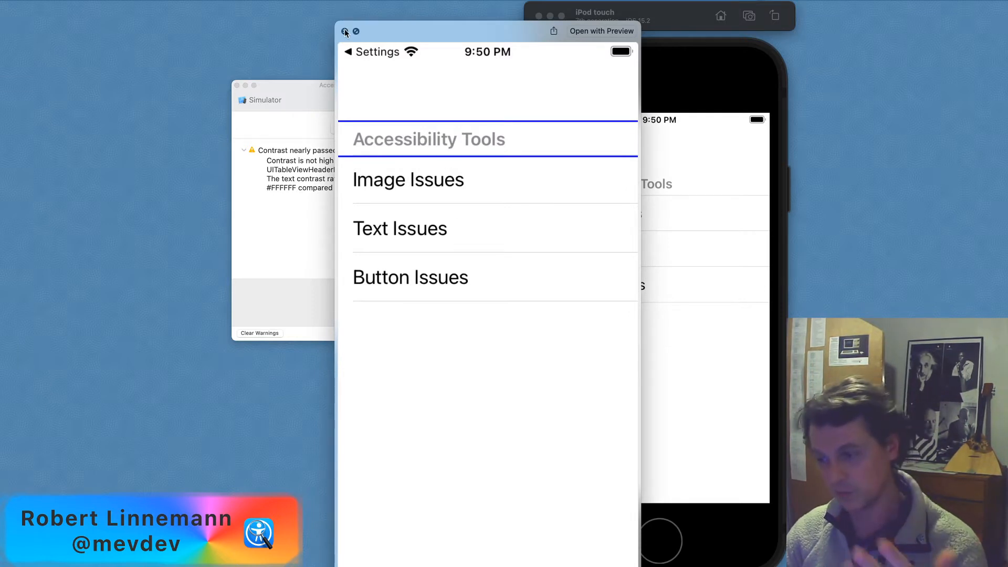
Step: Highlight the Accessibility Tools header in the Simulator and show the contrast fix suggestion
{"action": "left_click", "coordinate": [346, 31]}
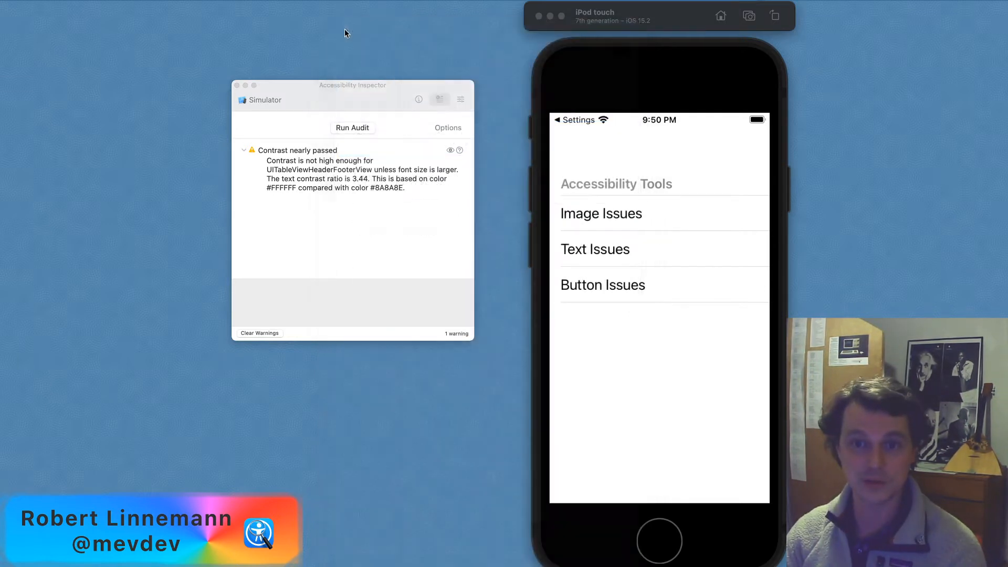
{"action": "left_click", "coordinate": [347, 169]}
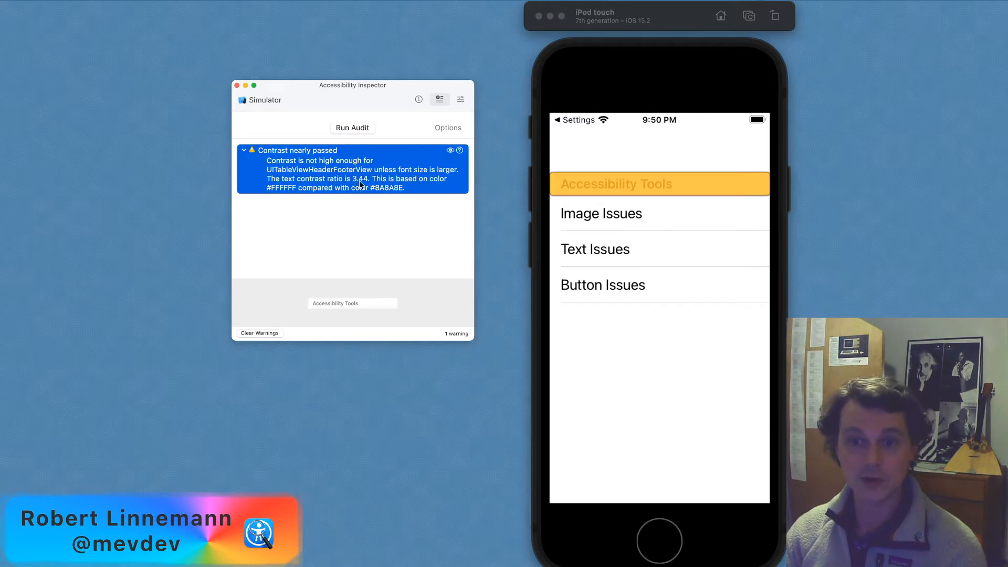
{"action": "mouse_move", "coordinate": [681, 182]}
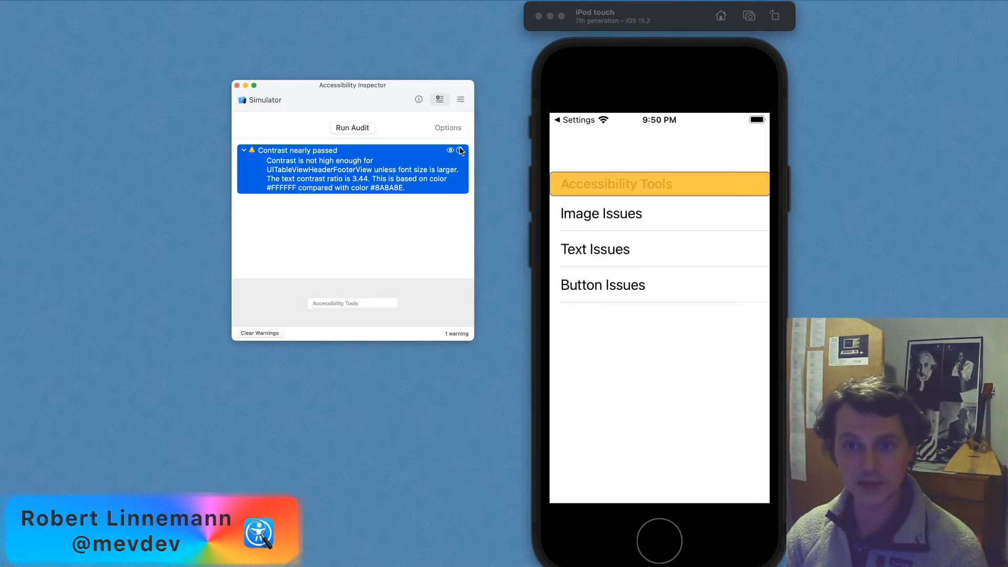
{"action": "left_click", "coordinate": [459, 150]}
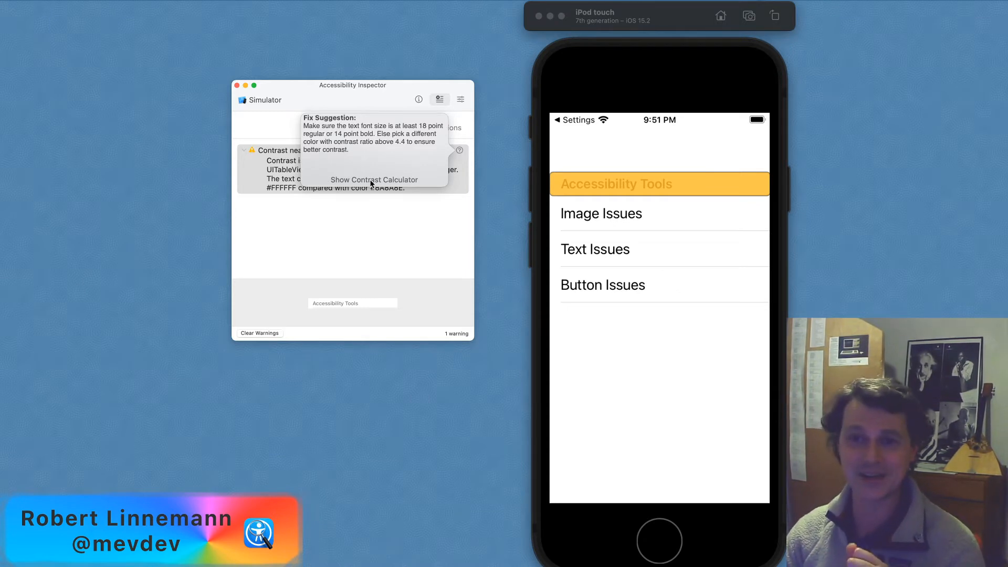
Step: Check the 3.4:1 ratio in the contrast calculator at 11 pt, then expand the warning's explanation
{"action": "left_click", "coordinate": [374, 180]}
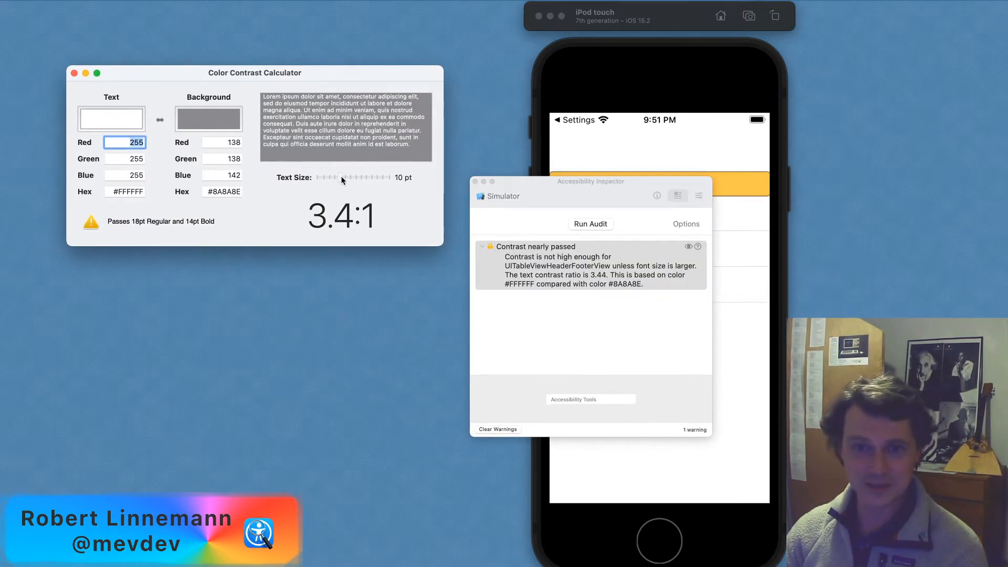
{"action": "left_click_drag", "start_coordinate": [328, 177], "coordinate": [347, 177]}
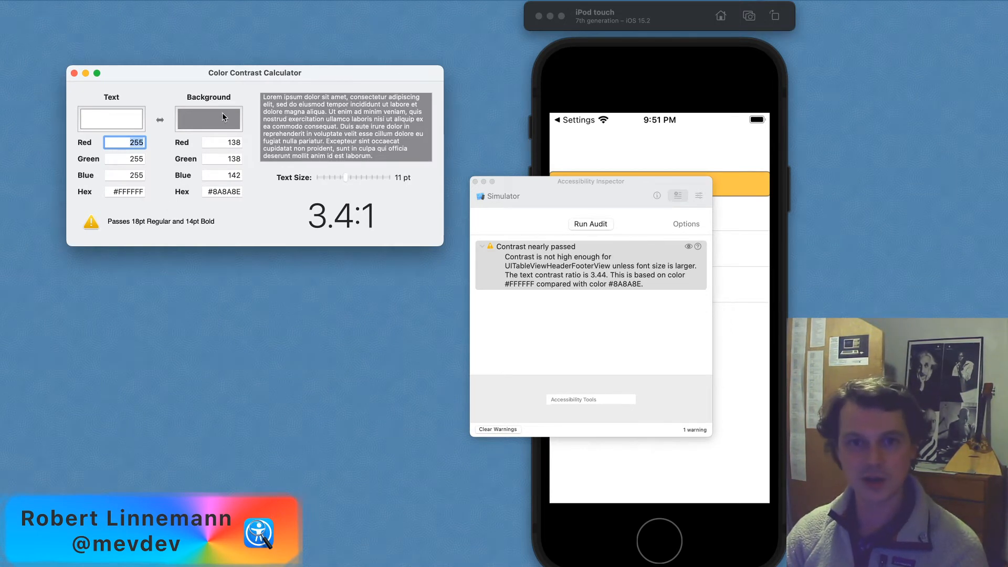
{"action": "mouse_move", "coordinate": [344, 217]}
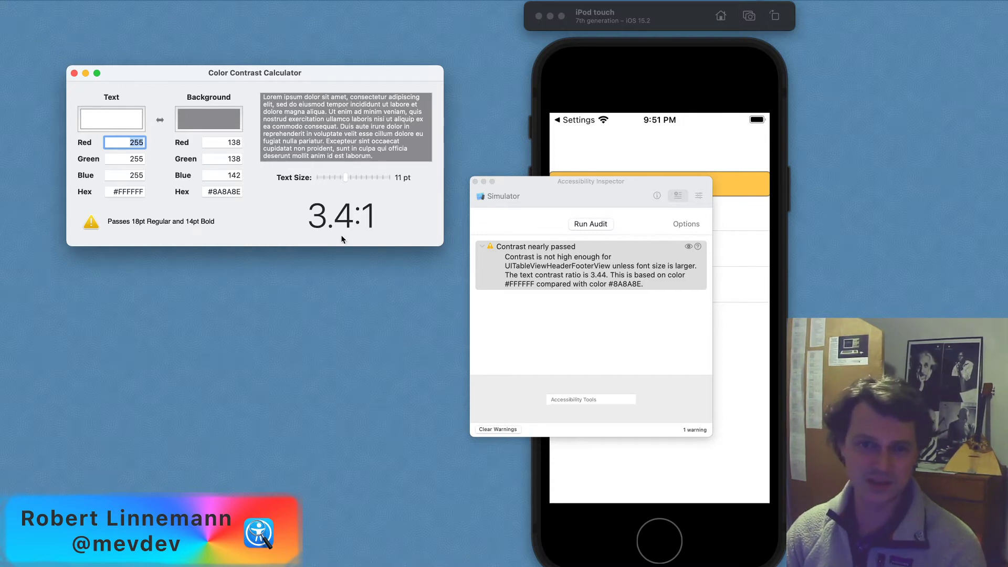
{"action": "mouse_move", "coordinate": [245, 132]}
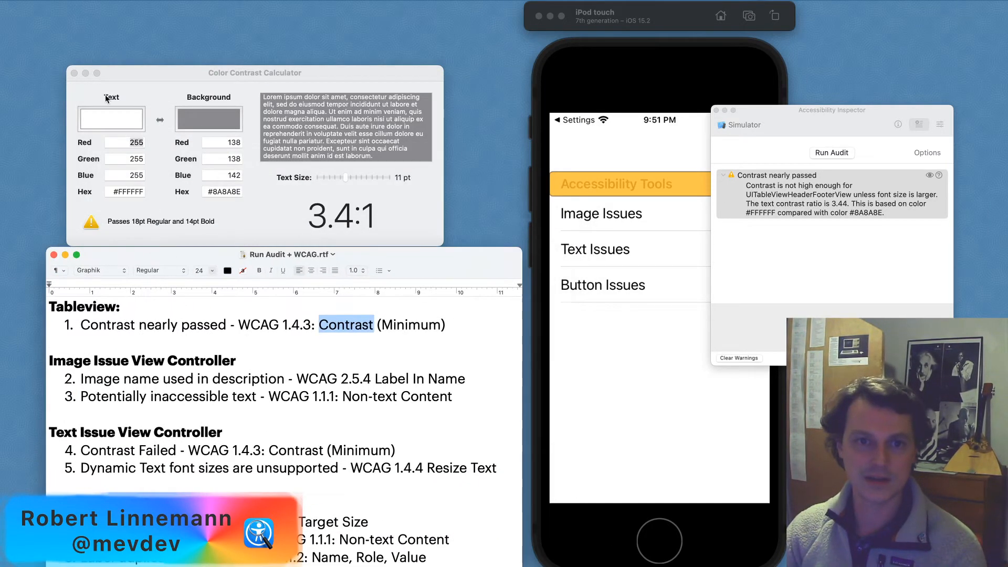
{"action": "left_click", "coordinate": [74, 73]}
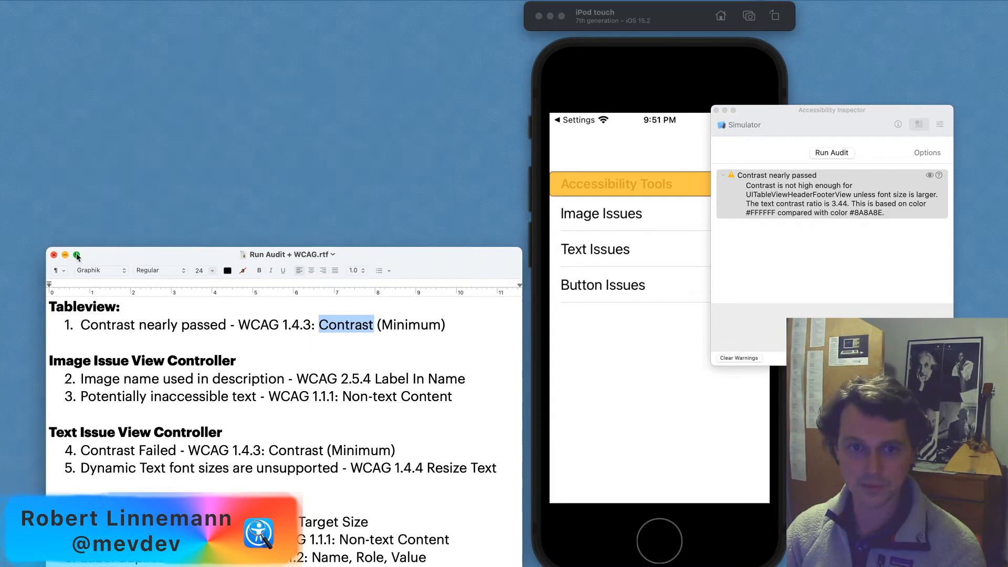
{"action": "left_click", "coordinate": [76, 254]}
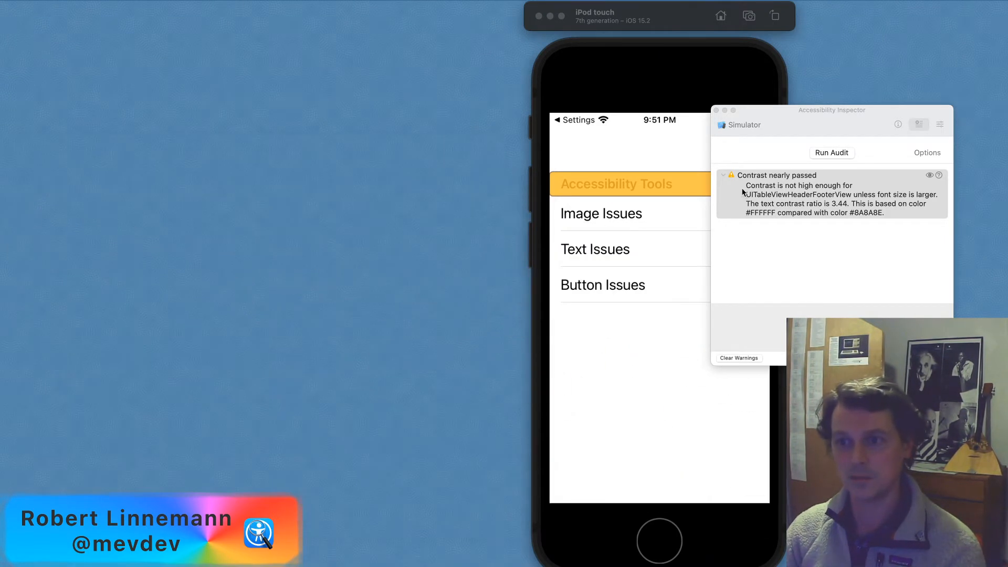
Step: Audit the app's Image Issues screen, listing the image-file-name and text-in-image warnings
{"action": "left_click", "coordinate": [601, 213]}
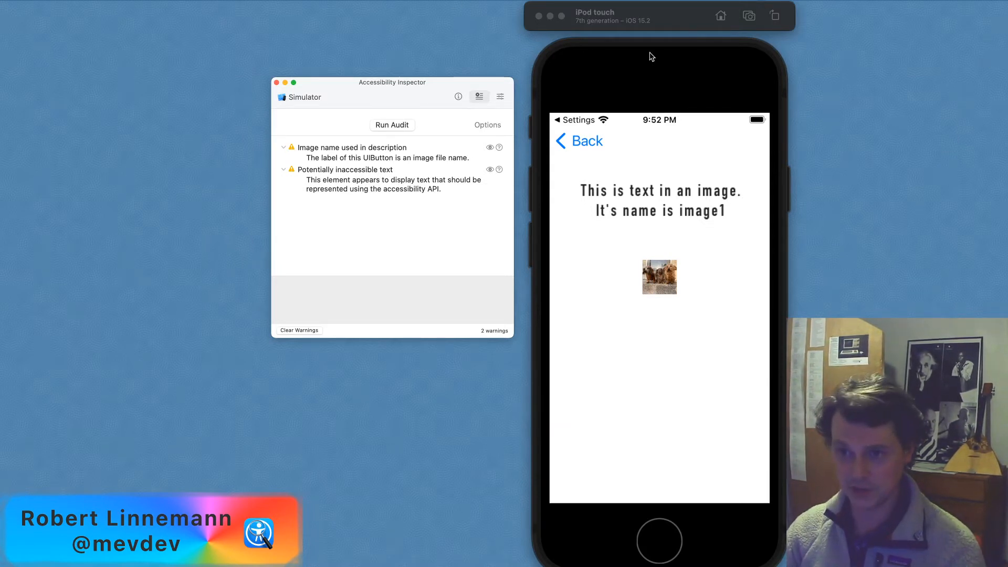
{"action": "mouse_move", "coordinate": [618, 219]}
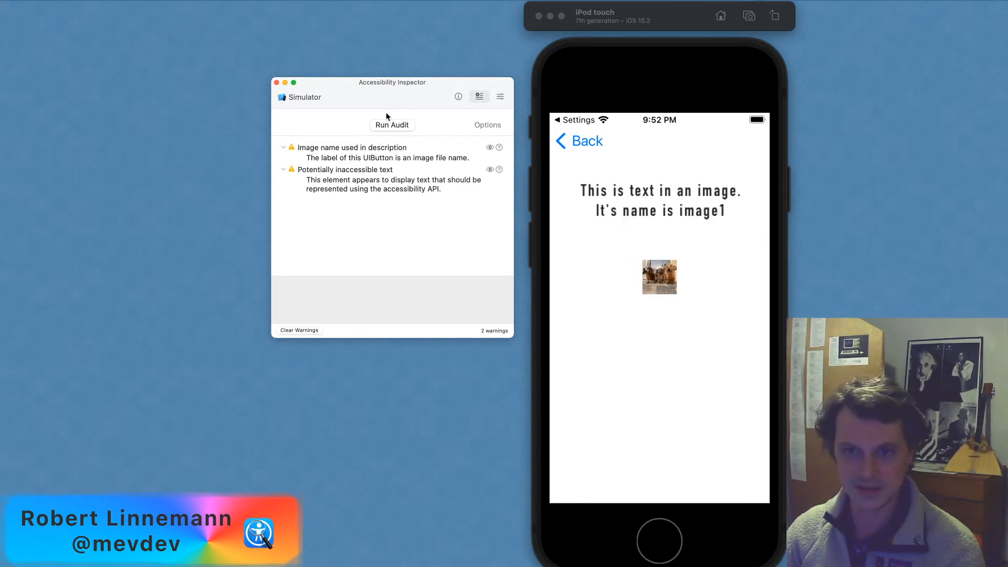
{"action": "left_click", "coordinate": [350, 147]}
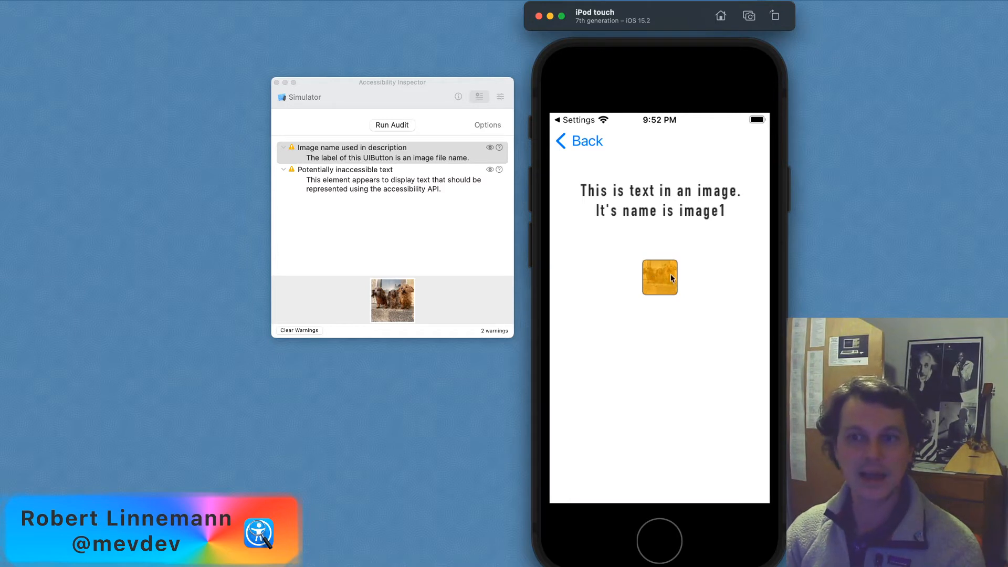
{"action": "mouse_move", "coordinate": [654, 284]}
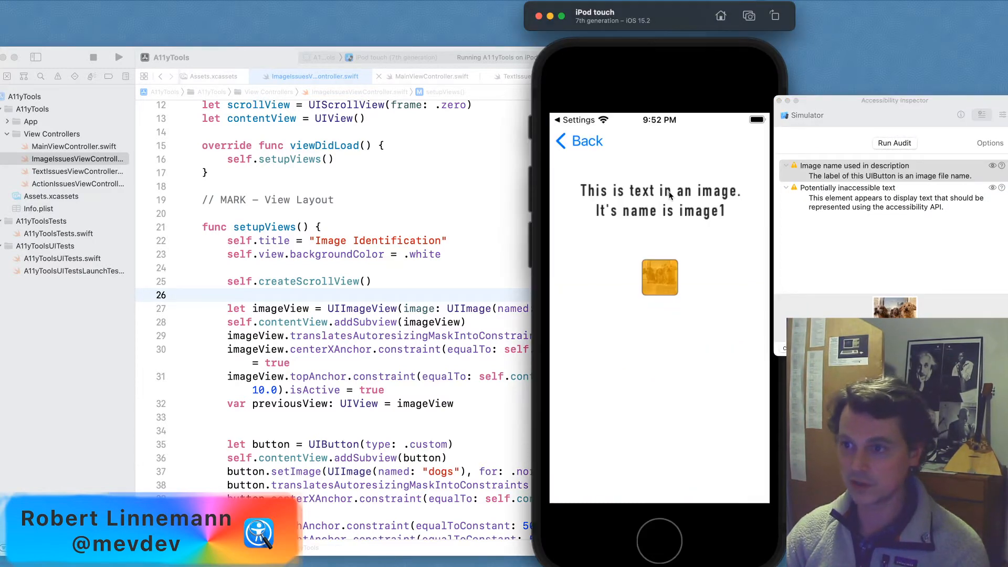
{"action": "mouse_move", "coordinate": [737, 186]}
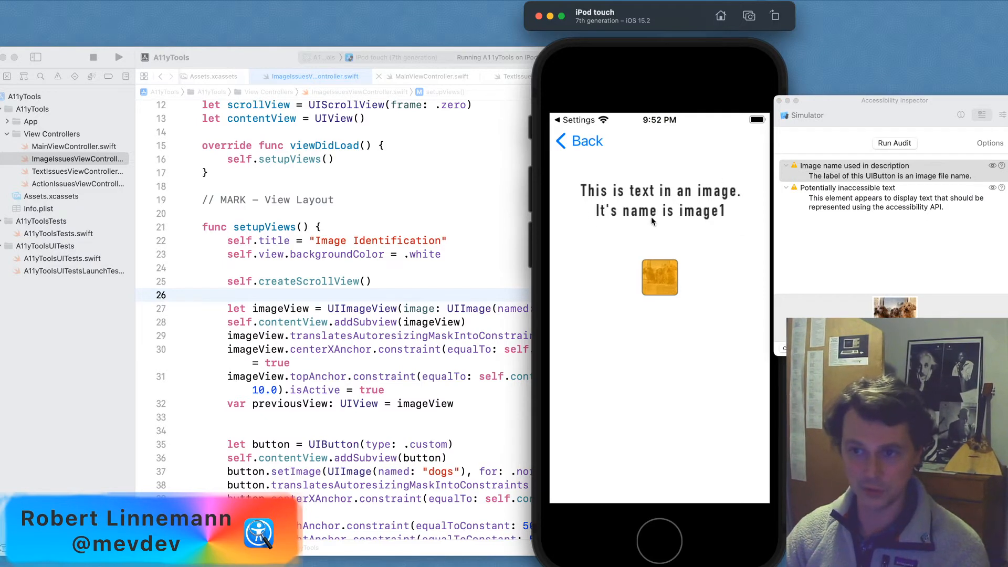
{"action": "mouse_move", "coordinate": [668, 188]}
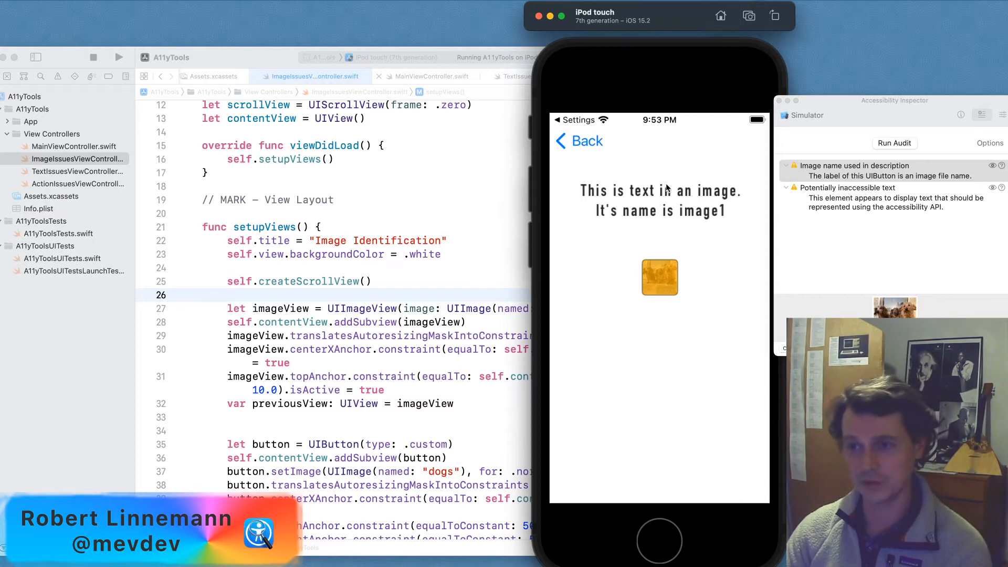
Step: Mark the dogs button setup line, locate the inaccessible-text warning, then return to the main menu
{"action": "left_click", "coordinate": [887, 170]}
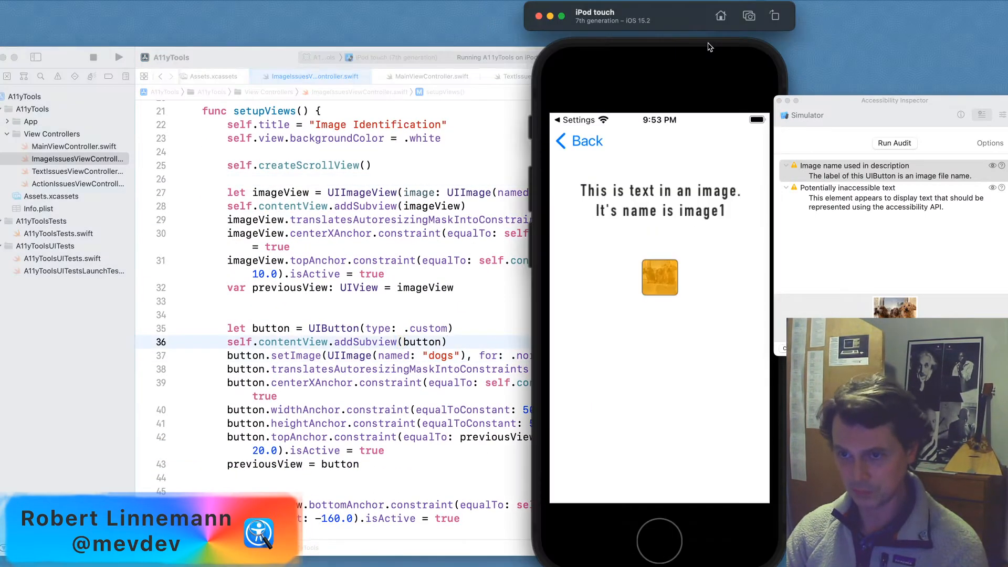
{"action": "mouse_move", "coordinate": [740, 224]}
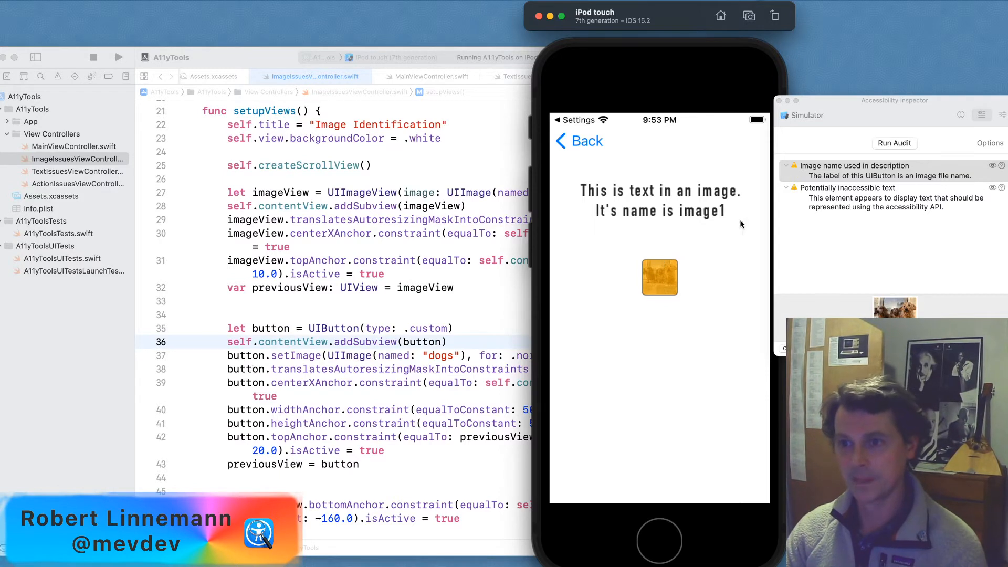
{"action": "left_click", "coordinate": [893, 198]}
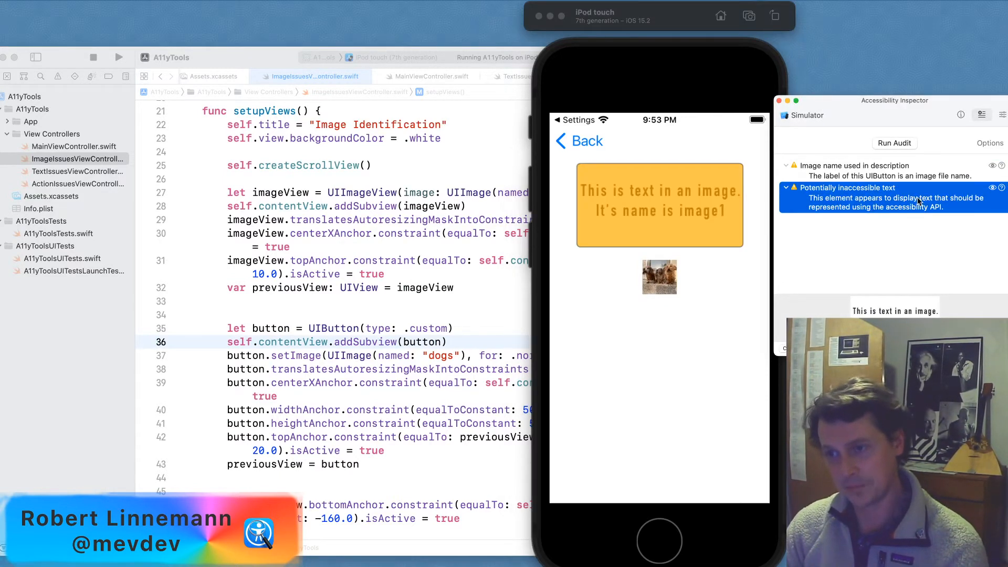
{"action": "mouse_move", "coordinate": [647, 203]}
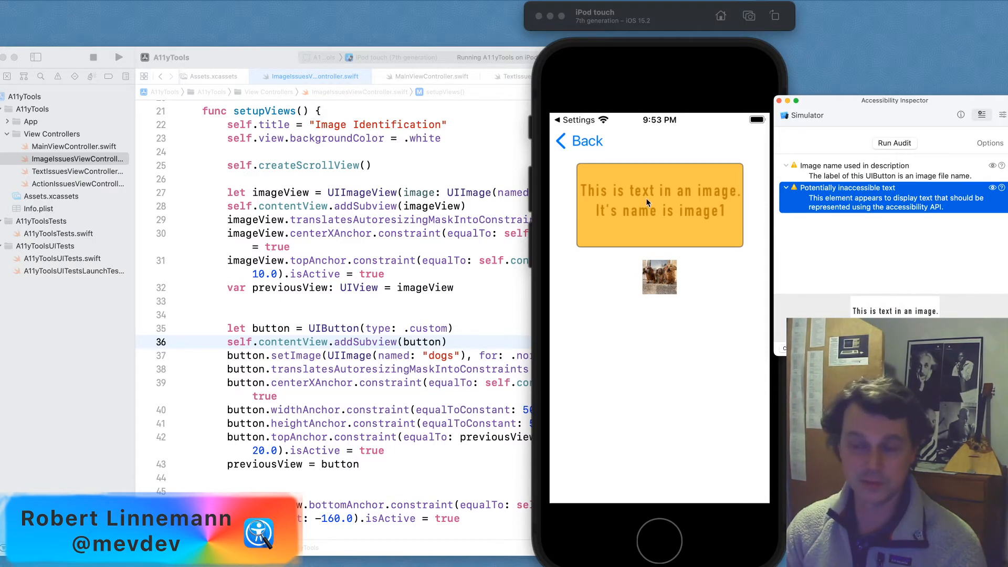
{"action": "mouse_move", "coordinate": [586, 145]}
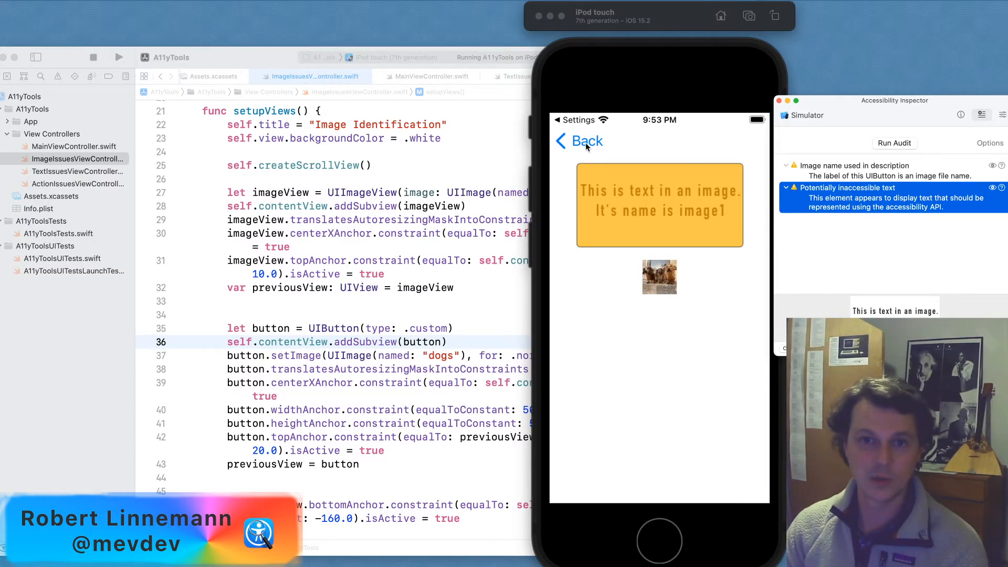
{"action": "left_click", "coordinate": [582, 140]}
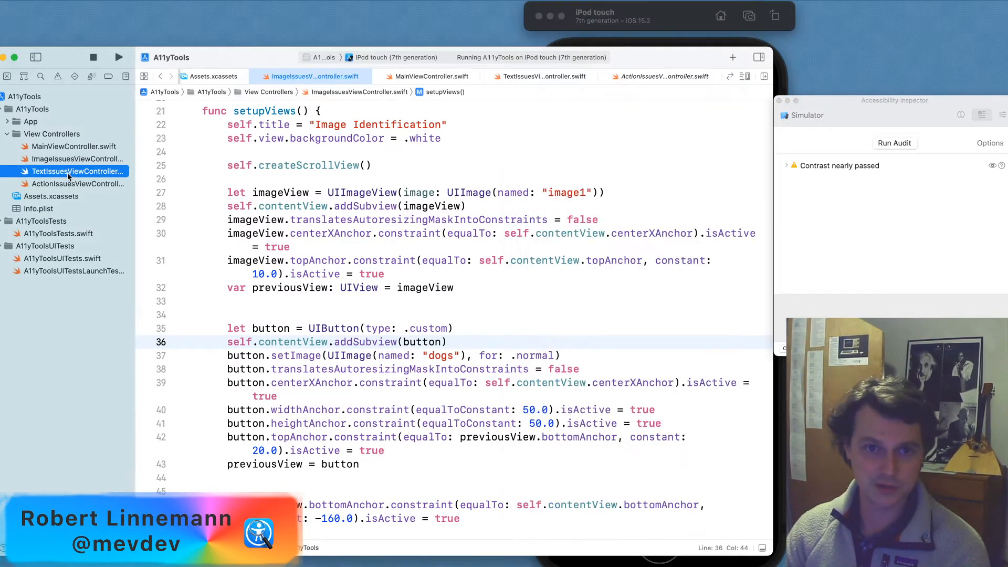
Step: Show TextIssuesViewController.swift, audit the Texting safety screen and select the contrast failure
{"action": "left_click", "coordinate": [542, 75]}
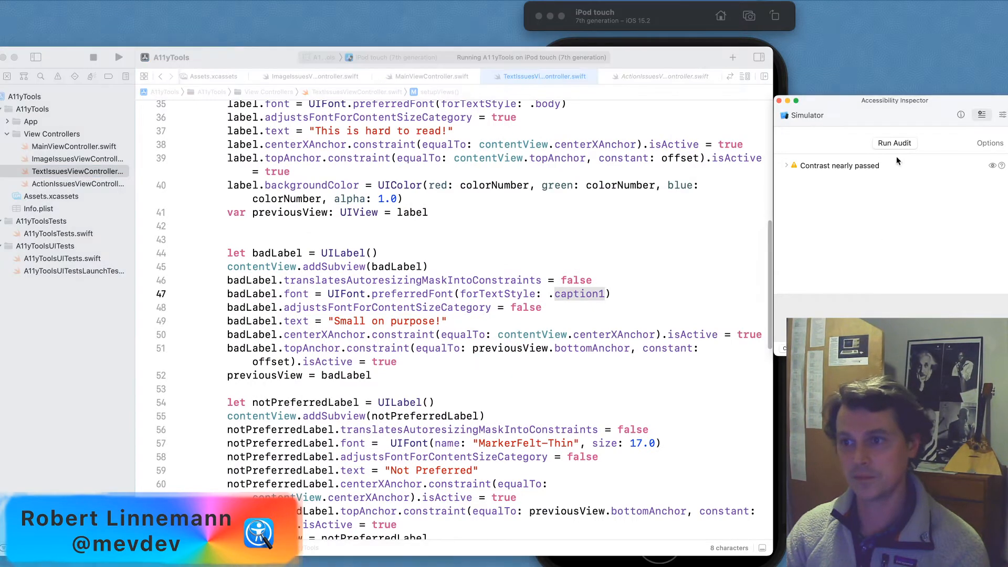
{"action": "left_click", "coordinate": [894, 143]}
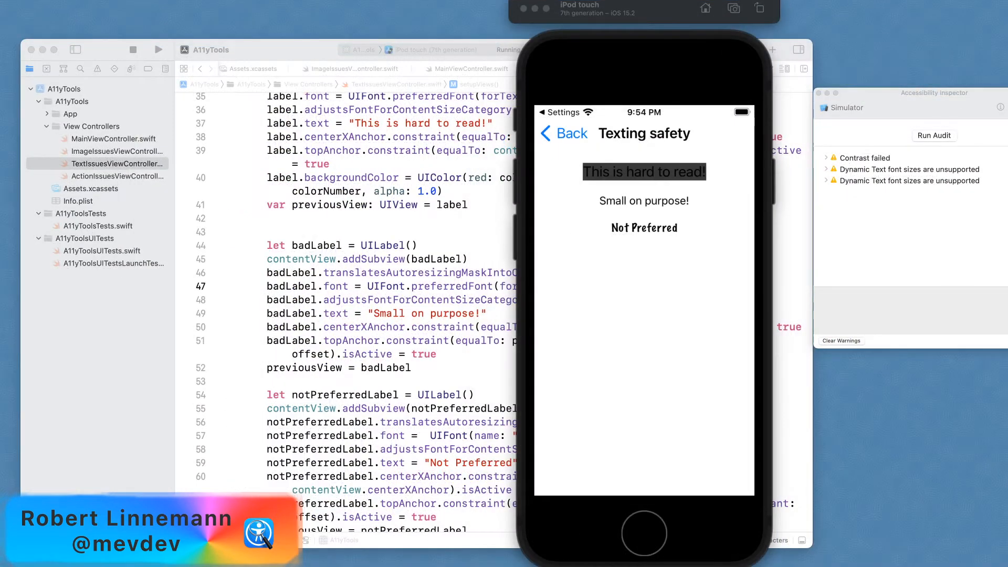
{"action": "mouse_move", "coordinate": [963, 85]}
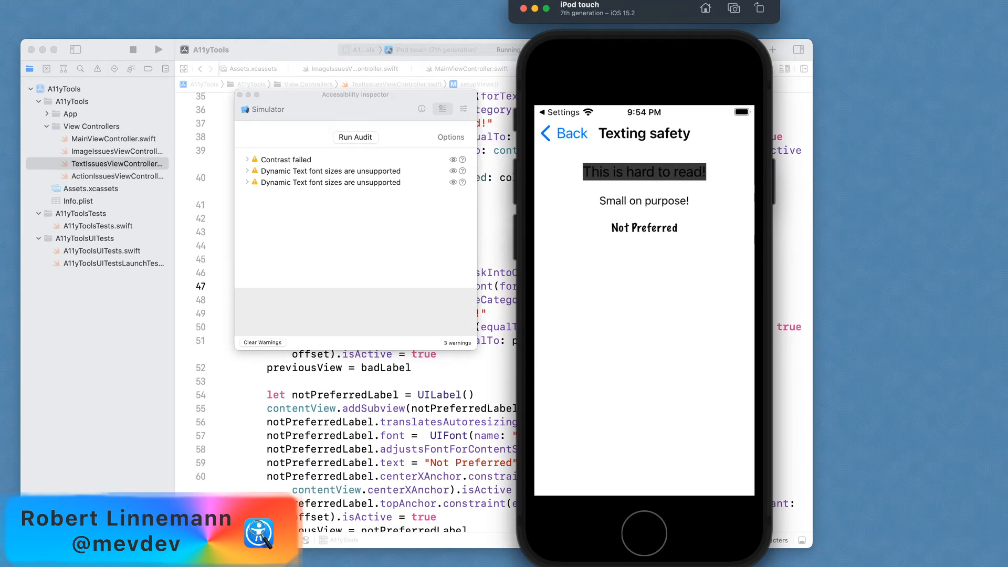
{"action": "mouse_move", "coordinate": [611, 123]}
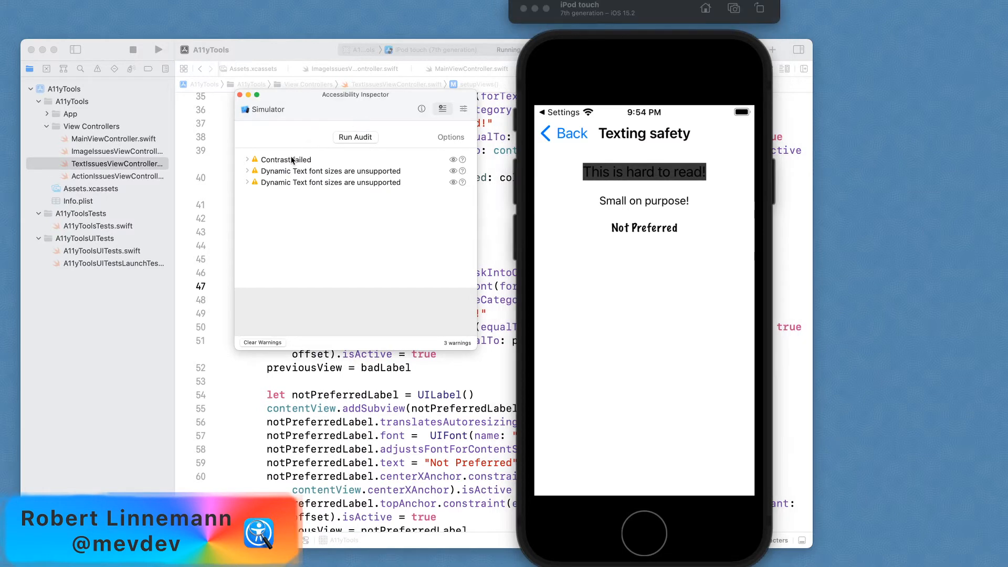
{"action": "left_click", "coordinate": [330, 170]}
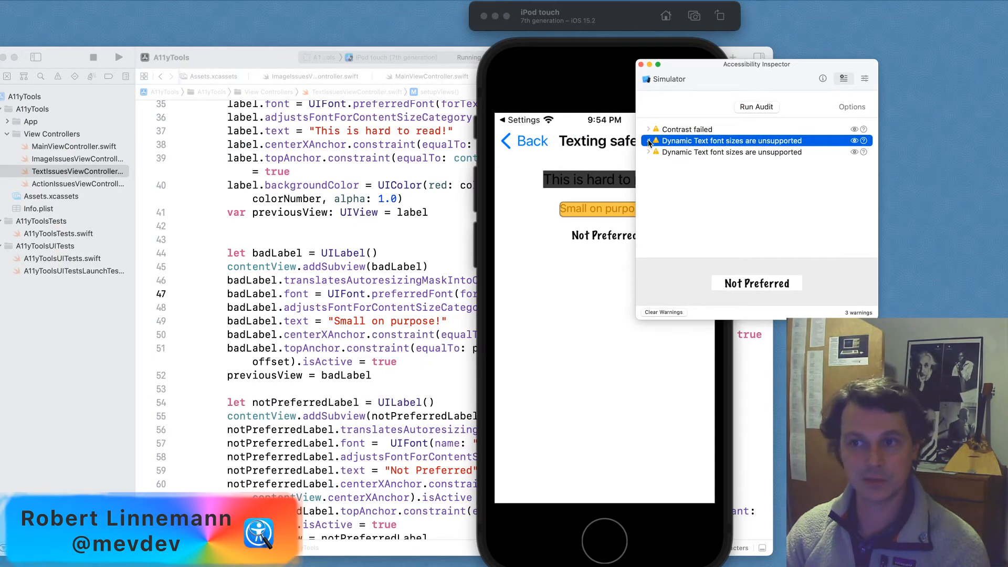
Step: Switch to the Settings tab to test the text screen at larger Dynamic Type sizes
{"action": "left_click", "coordinate": [843, 79]}
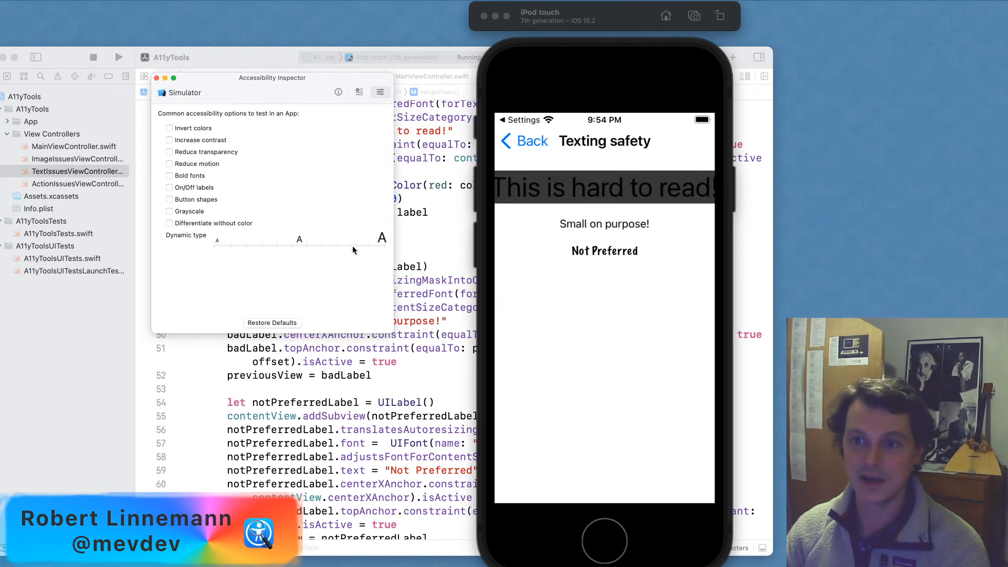
{"action": "mouse_move", "coordinate": [290, 247]}
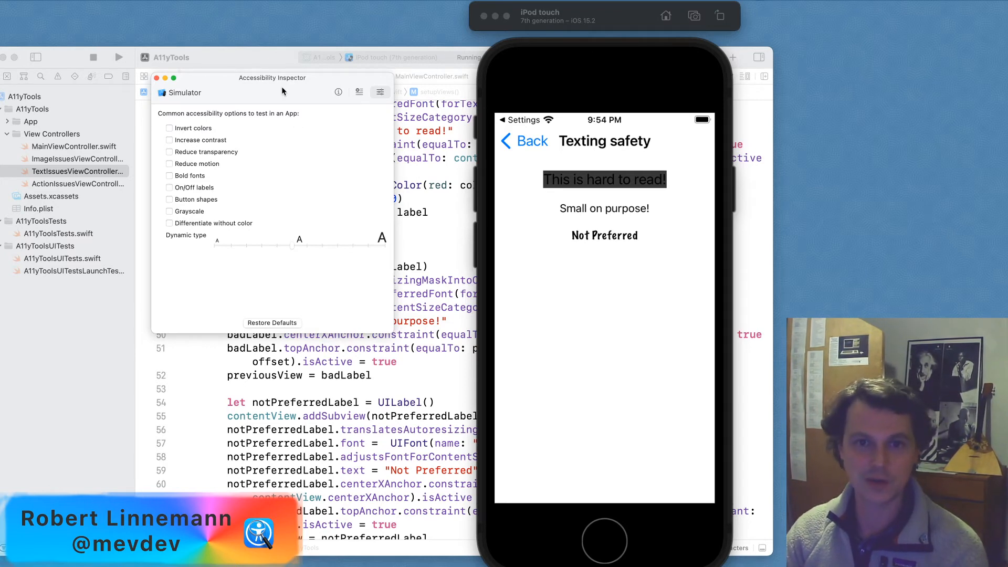
{"action": "mouse_move", "coordinate": [365, 144]}
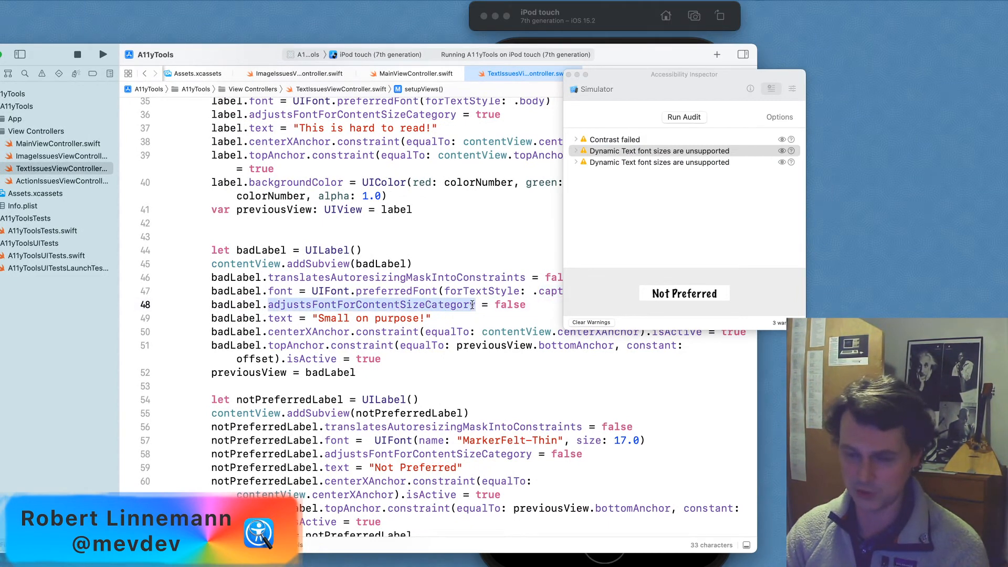
Step: Scroll the label code to the adjustsFontForContentSizeCategory = false line for Small on purpose!
{"action": "scroll", "scroll_direction": "up", "scroll_amount": 3}
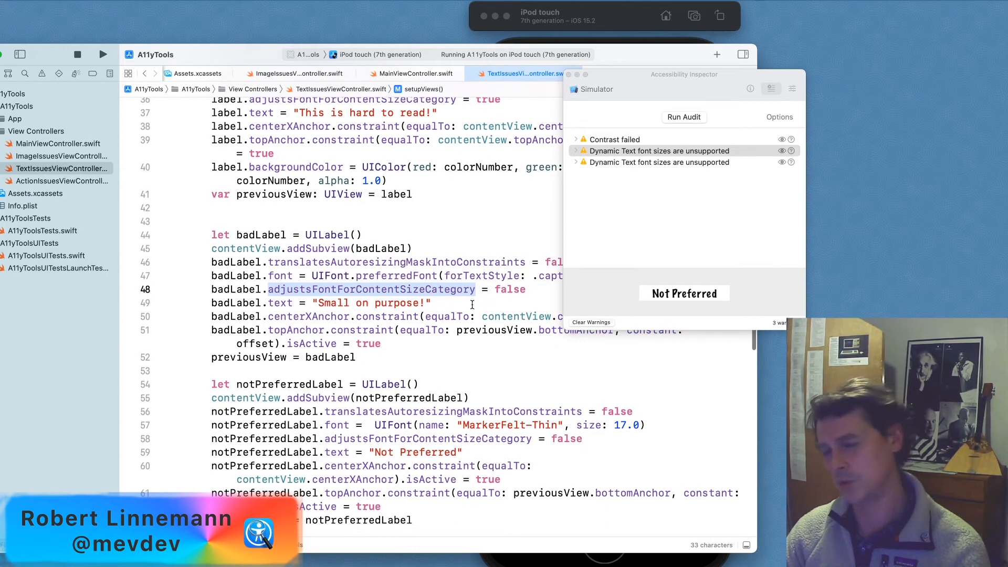
{"action": "scroll", "scroll_direction": "down", "scroll_amount": 3}
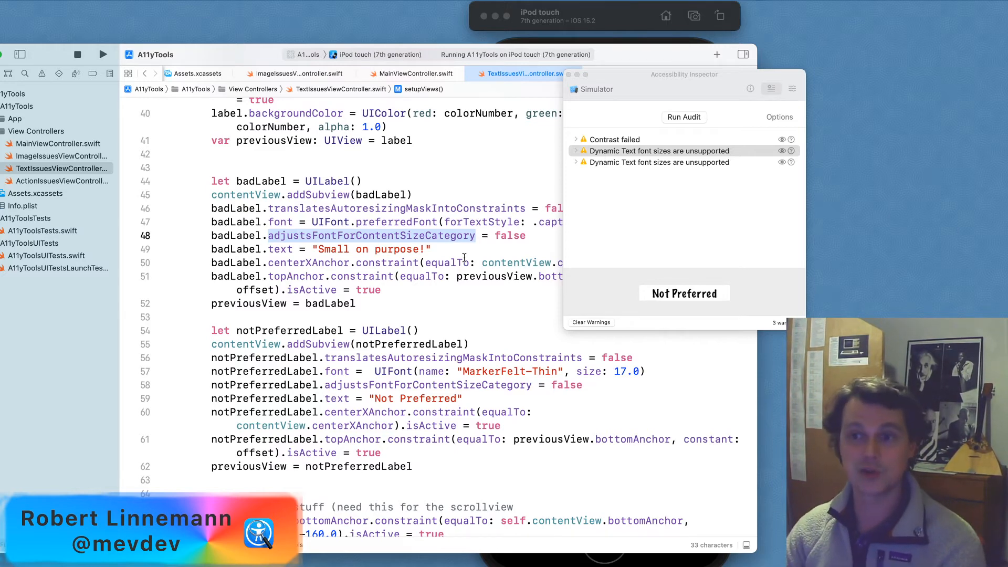
{"action": "mouse_move", "coordinate": [638, 162]}
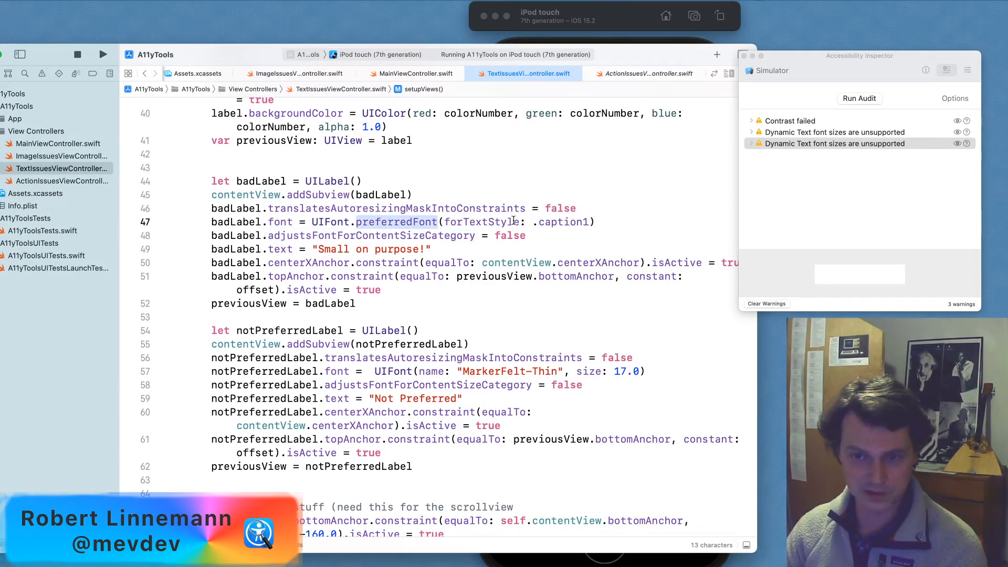
{"action": "left_click", "coordinate": [607, 222]}
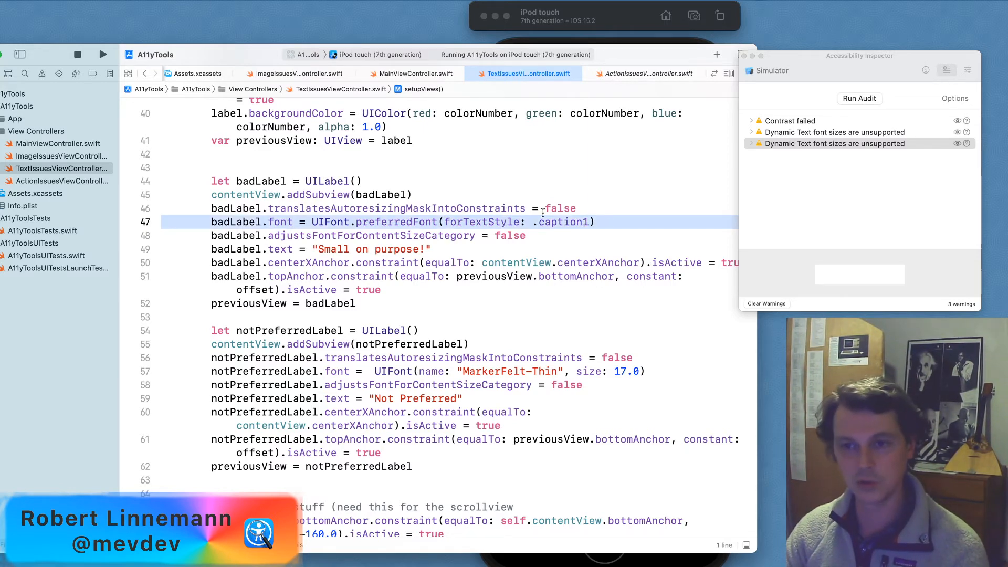
{"action": "double_click", "coordinate": [395, 221]}
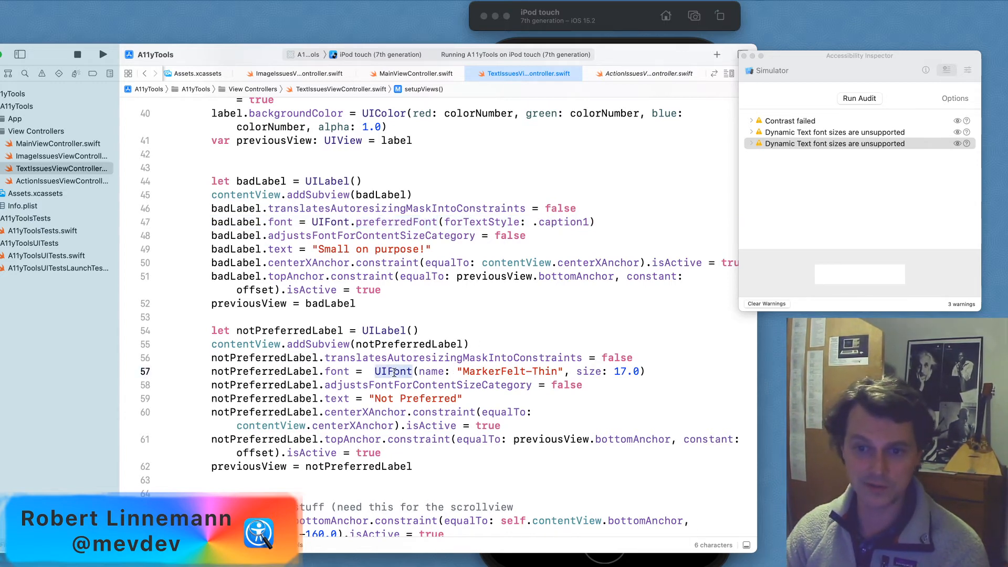
{"action": "left_click", "coordinate": [515, 371]}
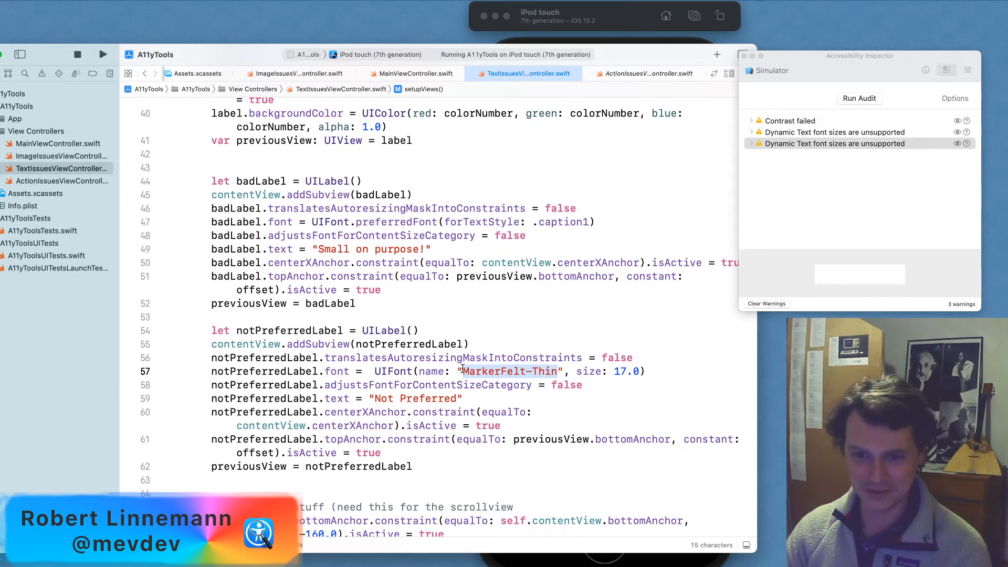
{"action": "left_click", "coordinate": [421, 384]}
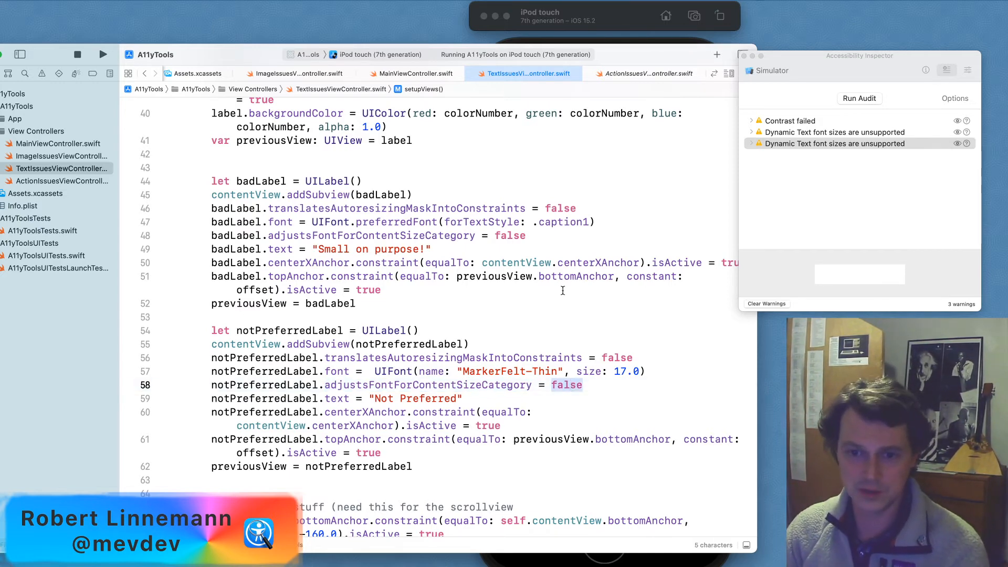
{"action": "mouse_move", "coordinate": [639, 44]}
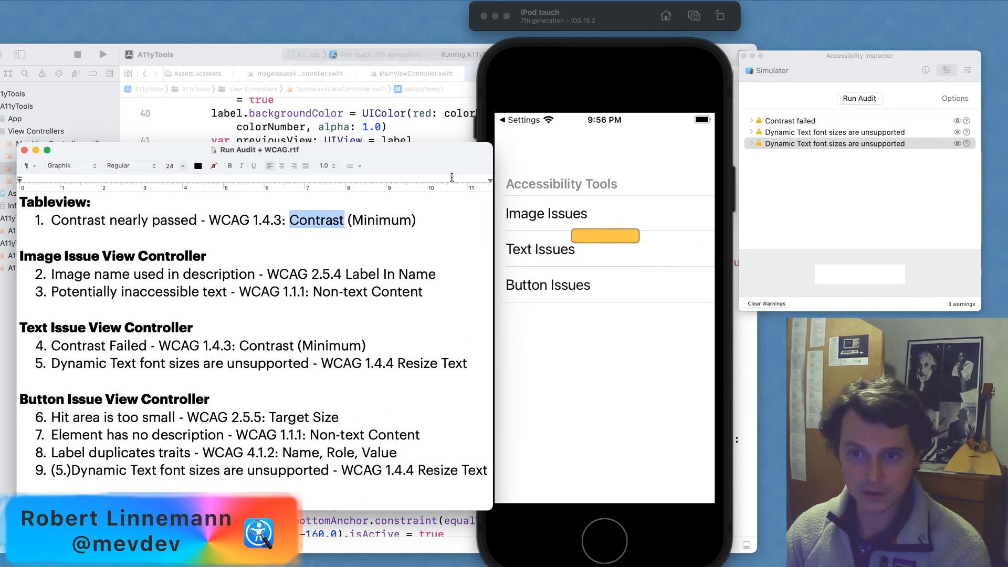
Step: Visit the Image Issues screen and review its WCAG 1.1.1 mapping in the notes
{"action": "left_click", "coordinate": [545, 213]}
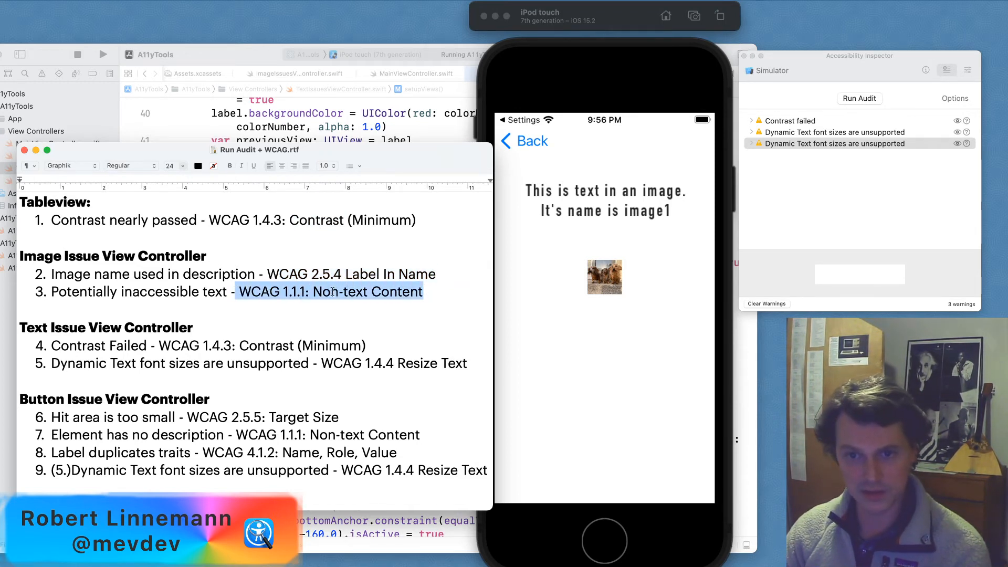
{"action": "left_click", "coordinate": [431, 292]}
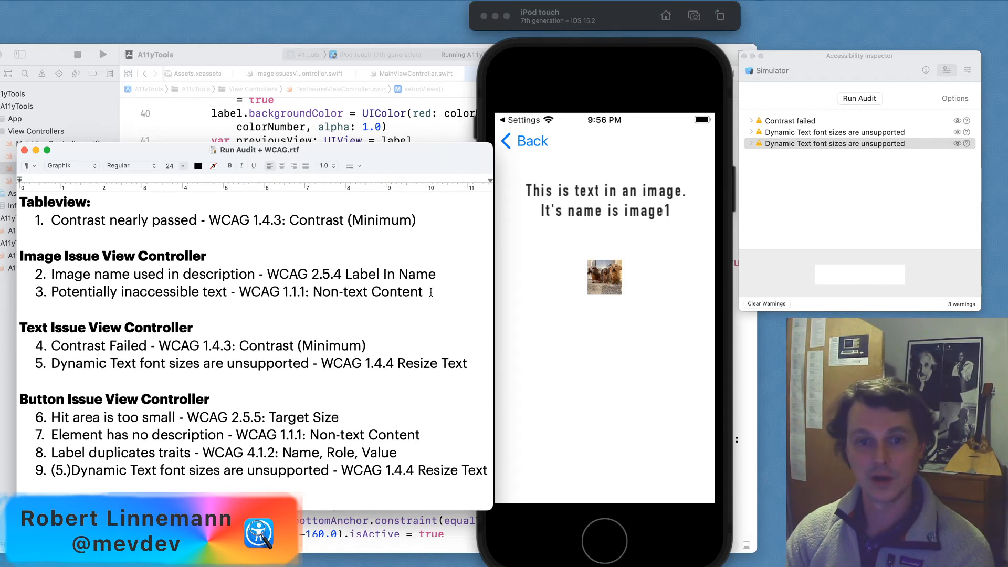
{"action": "left_click", "coordinate": [525, 141]}
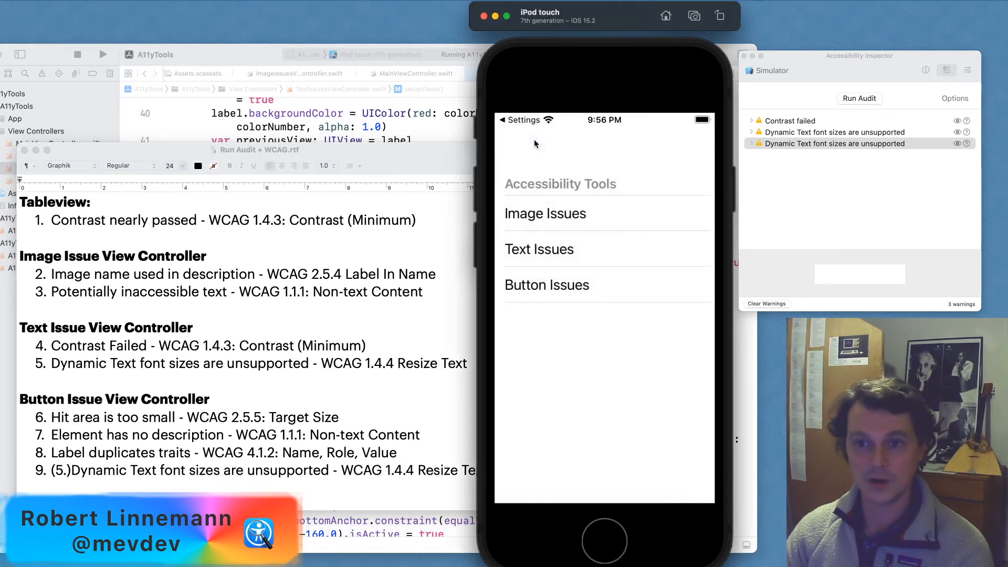
Step: Visit the Text Issues screen and its WCAG mappings, then leave the Texting safety screen
{"action": "left_click", "coordinate": [539, 249]}
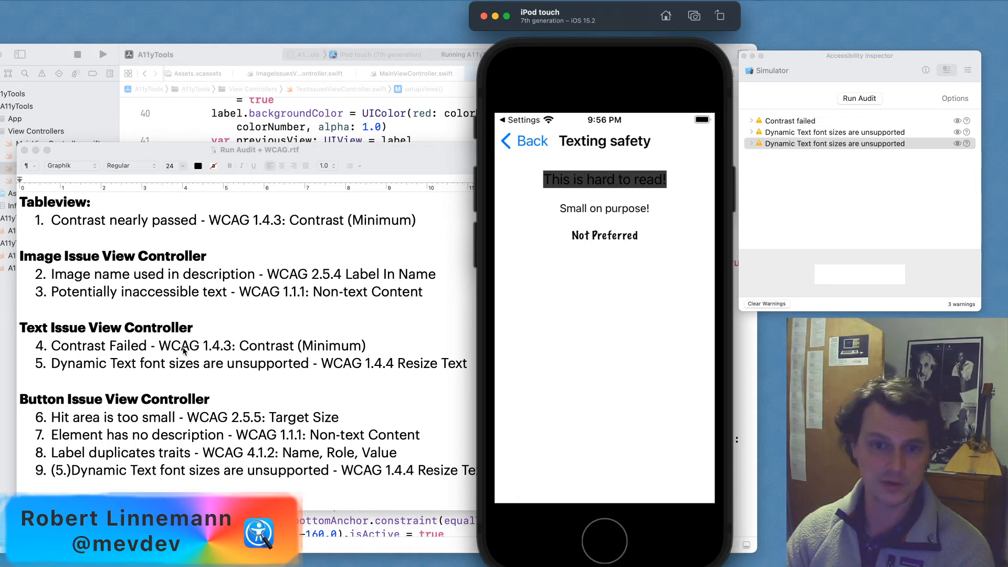
{"action": "mouse_move", "coordinate": [209, 350]}
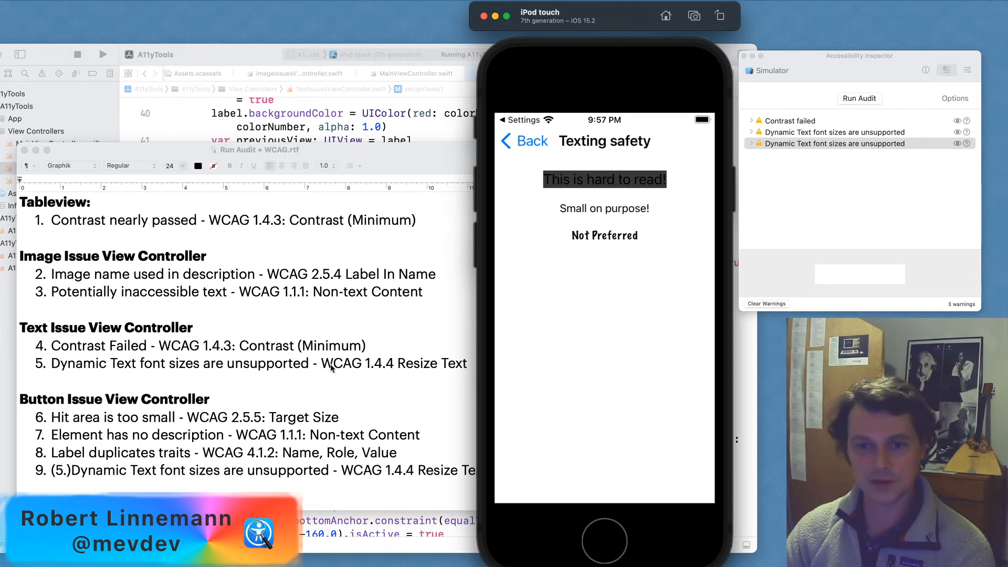
{"action": "mouse_move", "coordinate": [388, 333]}
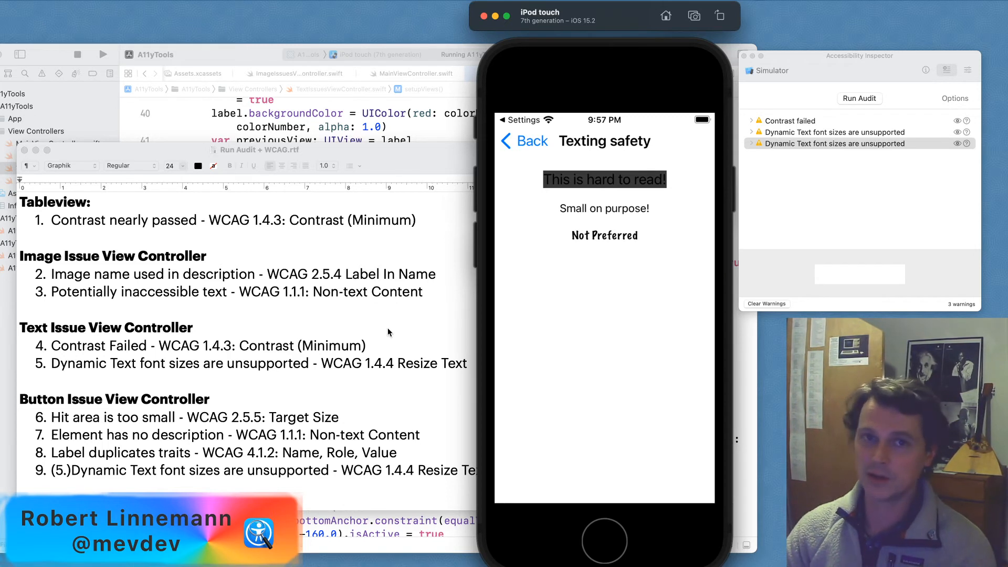
{"action": "mouse_move", "coordinate": [388, 330]}
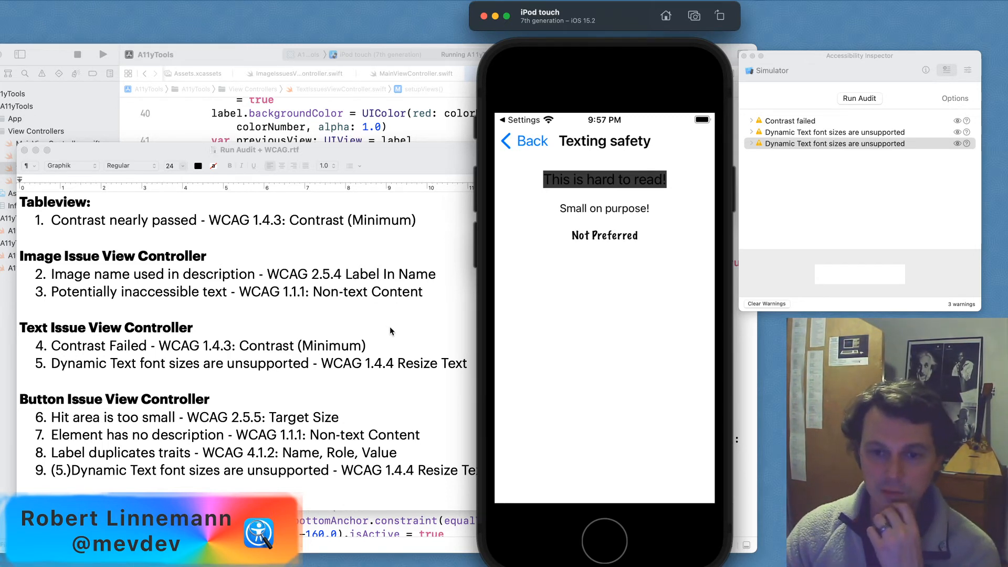
{"action": "left_click", "coordinate": [525, 140]}
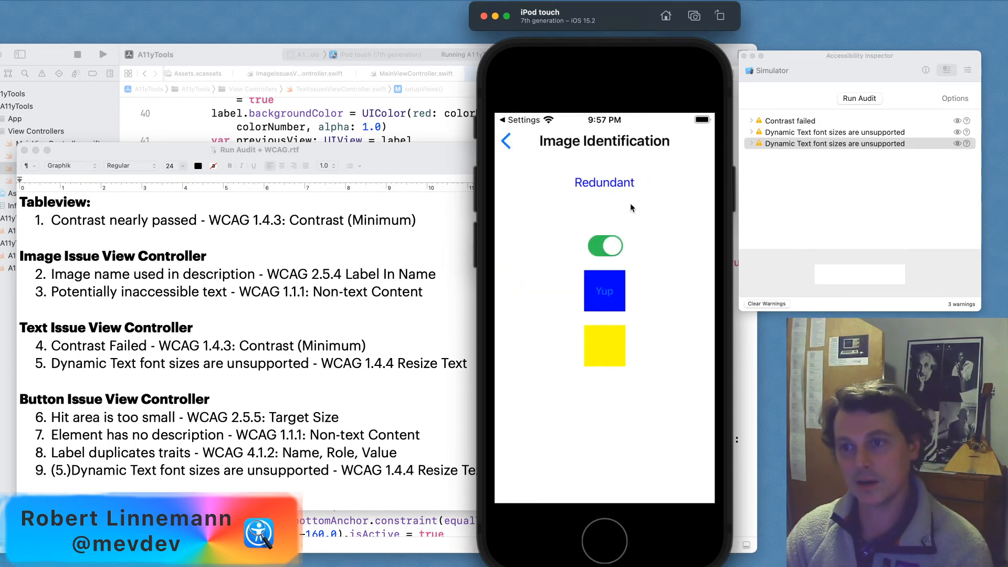
Step: Audit the Image Identification screen and reveal the switch with a 51 x 31 hit area
{"action": "left_click", "coordinate": [858, 99]}
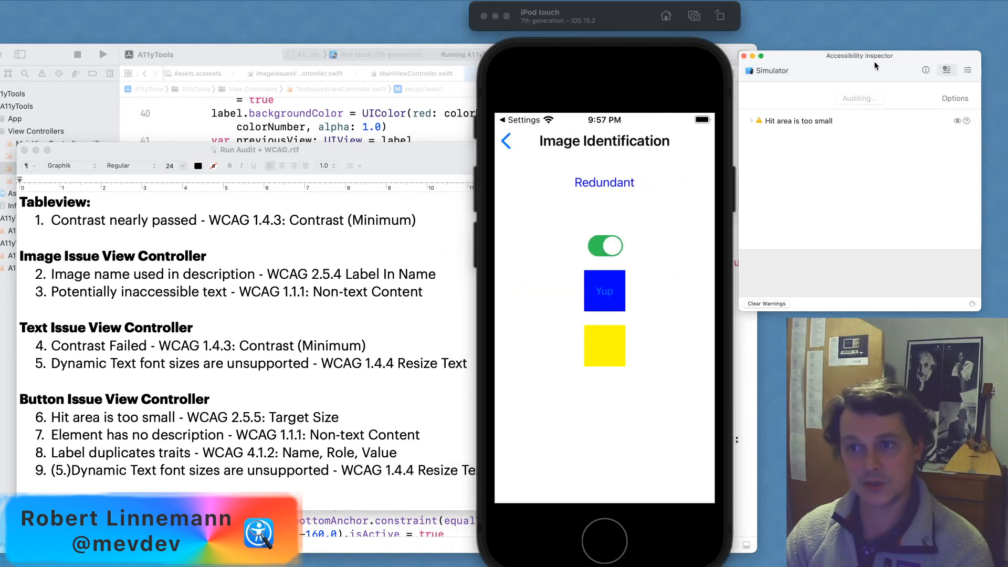
{"action": "left_click", "coordinate": [860, 97]}
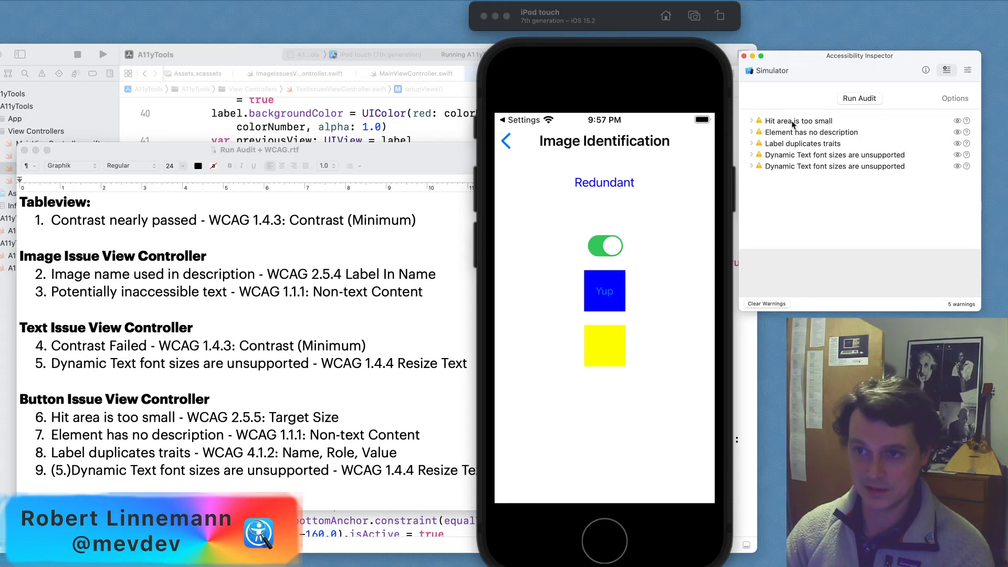
{"action": "left_click", "coordinate": [797, 120]}
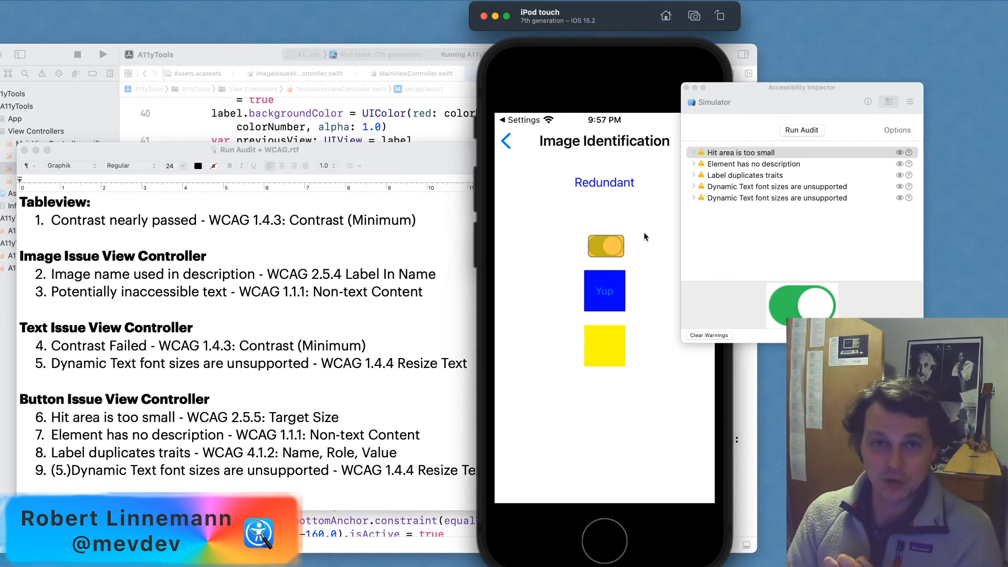
{"action": "mouse_move", "coordinate": [642, 246]}
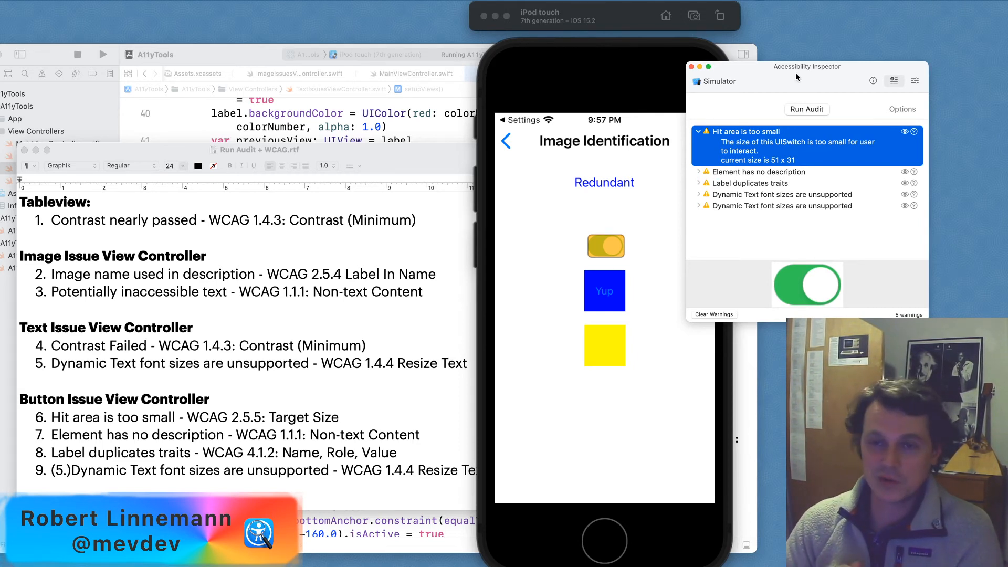
{"action": "mouse_move", "coordinate": [503, 137]}
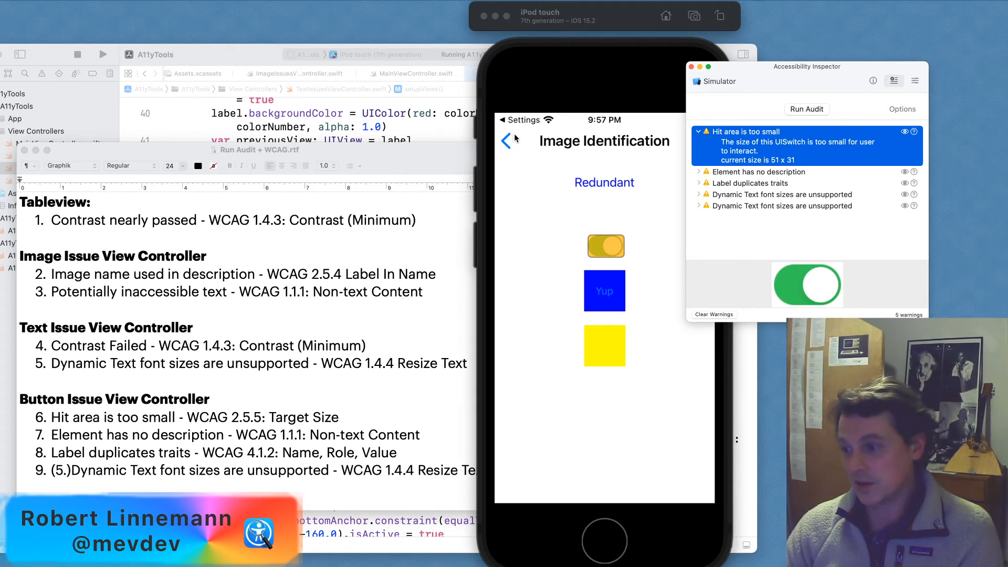
{"action": "mouse_move", "coordinate": [549, 224]}
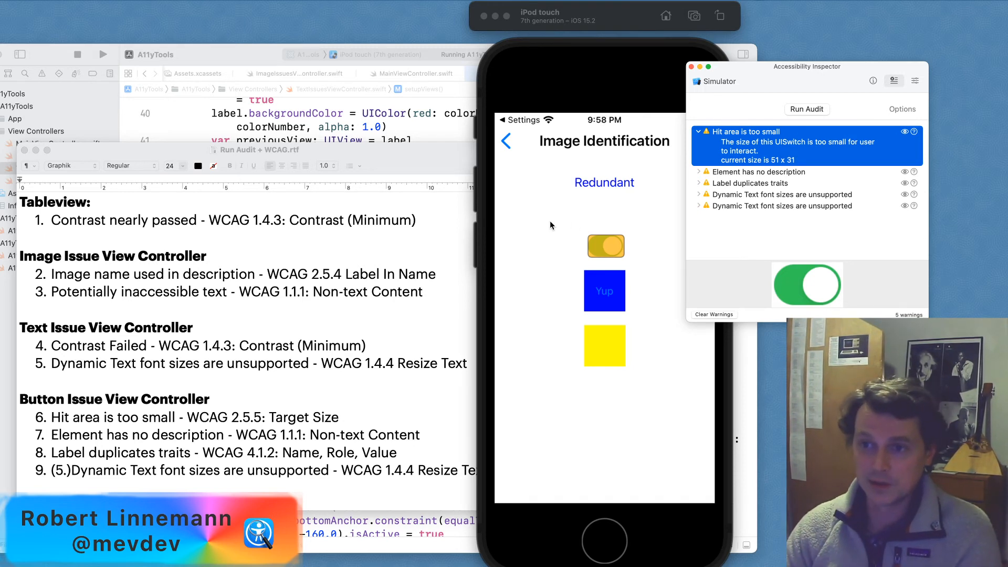
Step: Expand the no-description and label-duplicates-traits warnings, highlighting the yellow and Redundant buttons
{"action": "left_click", "coordinate": [759, 171]}
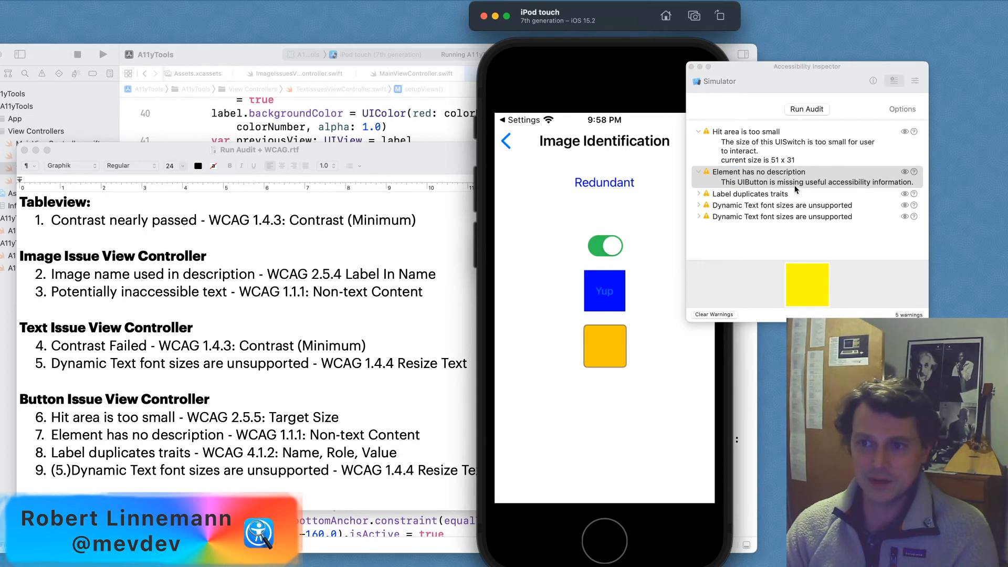
{"action": "left_click", "coordinate": [758, 171]}
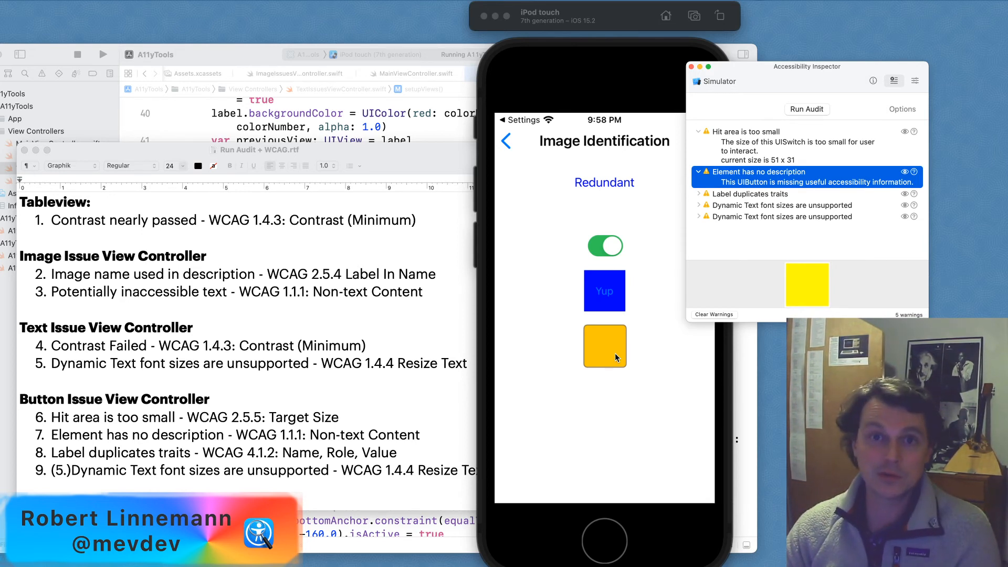
{"action": "mouse_move", "coordinate": [725, 225]}
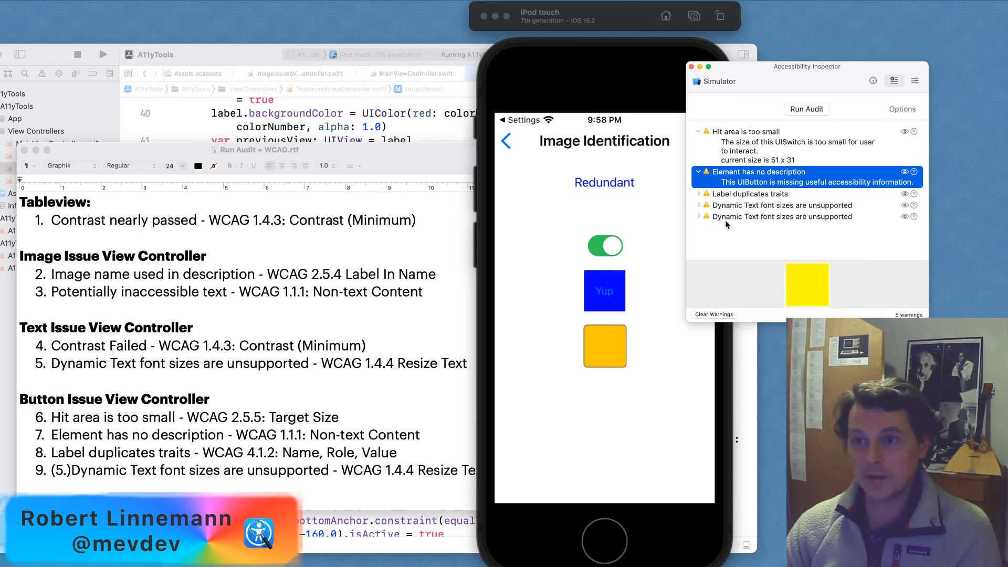
{"action": "mouse_move", "coordinate": [730, 197]}
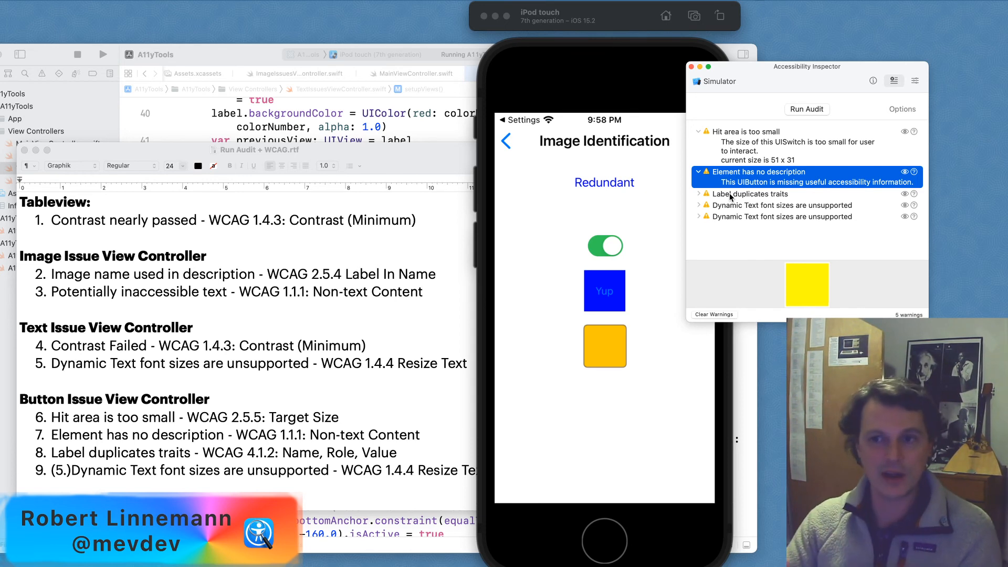
{"action": "left_click", "coordinate": [754, 193]}
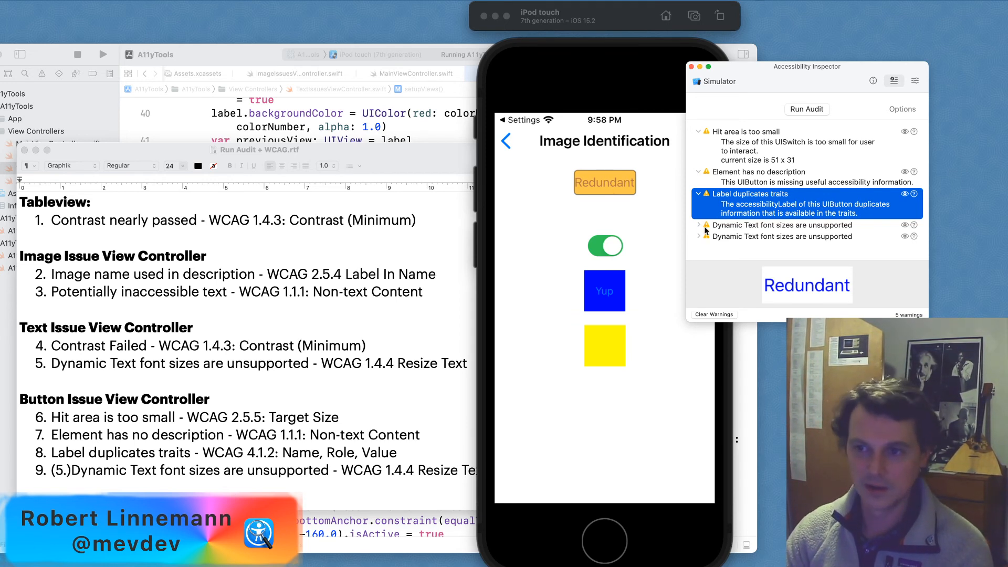
Step: Preview both Dynamic Text warnings, pointing to the Redundant and Yup buttons
{"action": "left_click", "coordinate": [771, 225]}
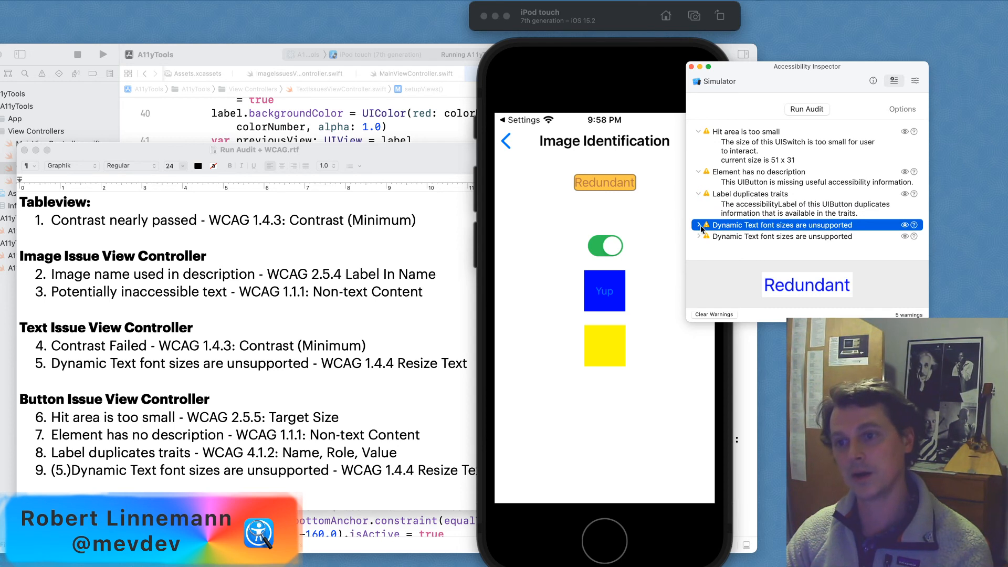
{"action": "left_click", "coordinate": [780, 236]}
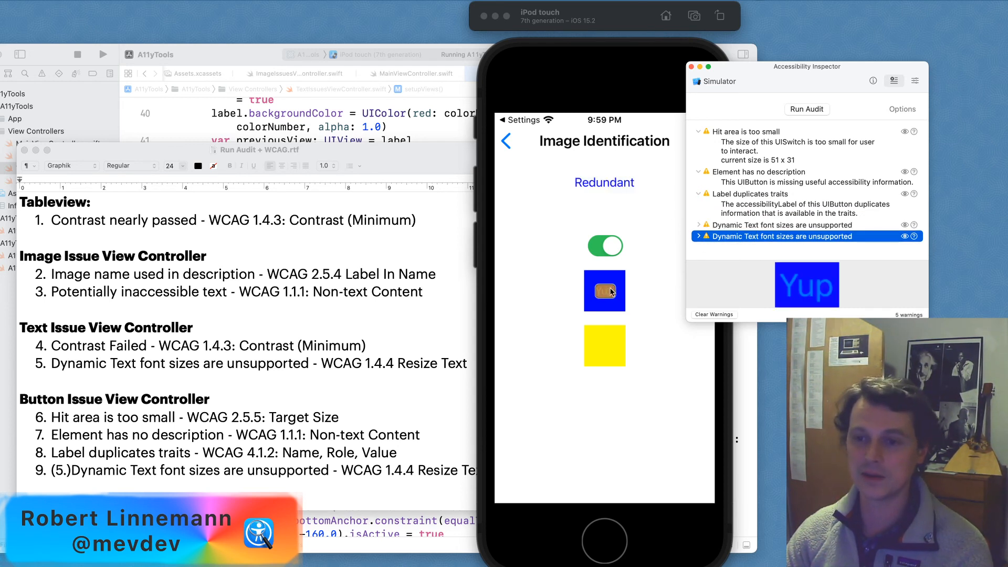
{"action": "mouse_move", "coordinate": [611, 297]}
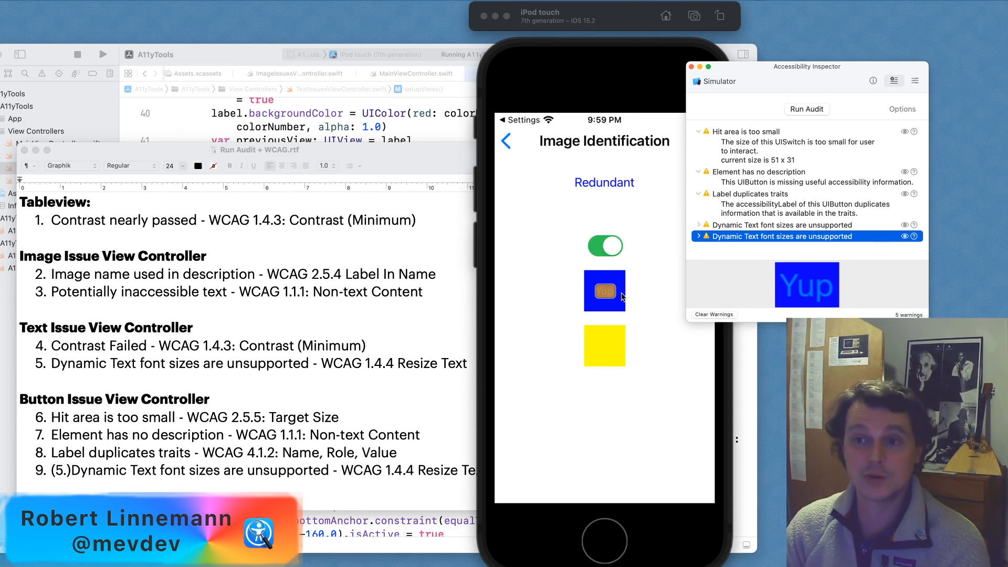
{"action": "mouse_move", "coordinate": [640, 293]}
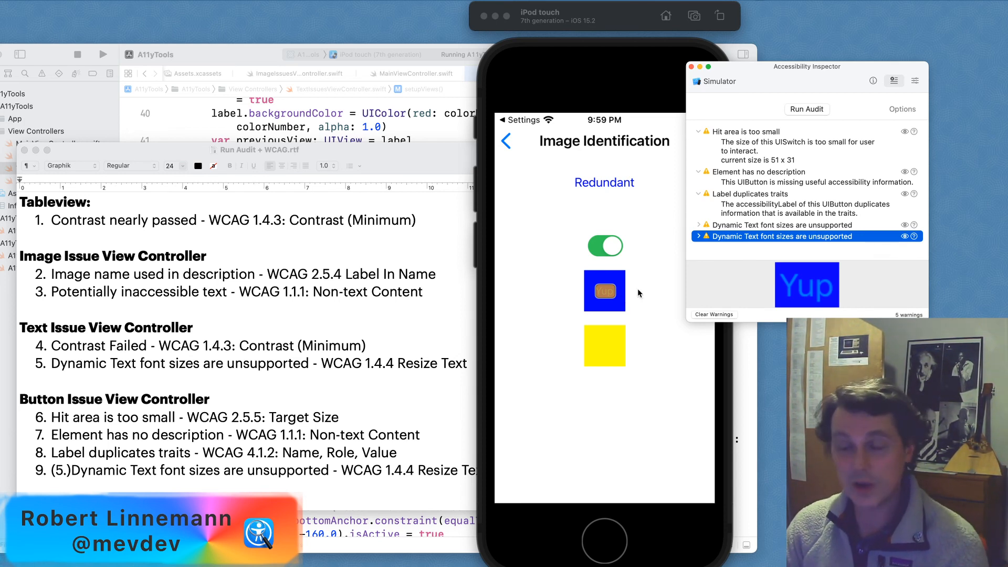
{"action": "mouse_move", "coordinate": [706, 311]}
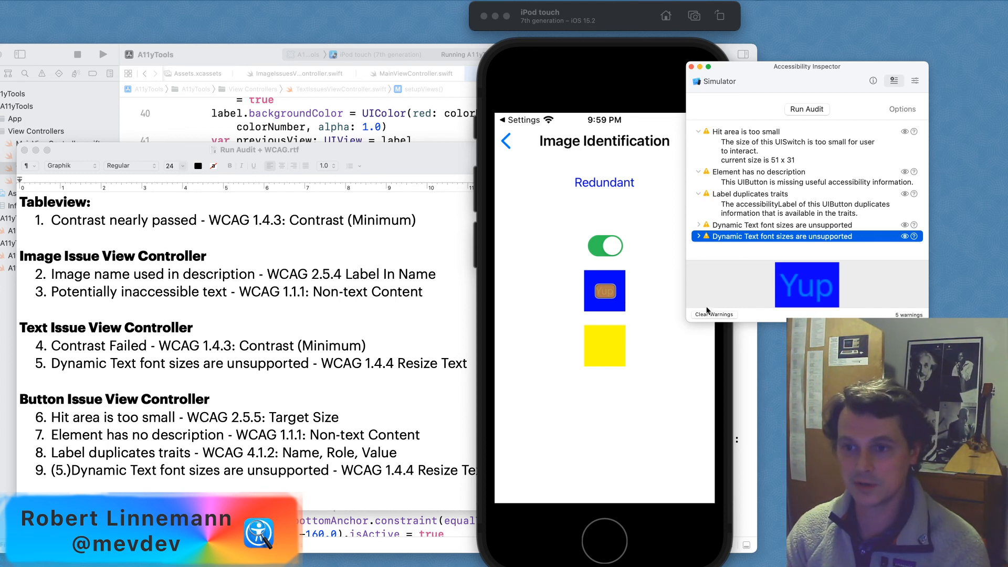
{"action": "left_click", "coordinate": [771, 225]}
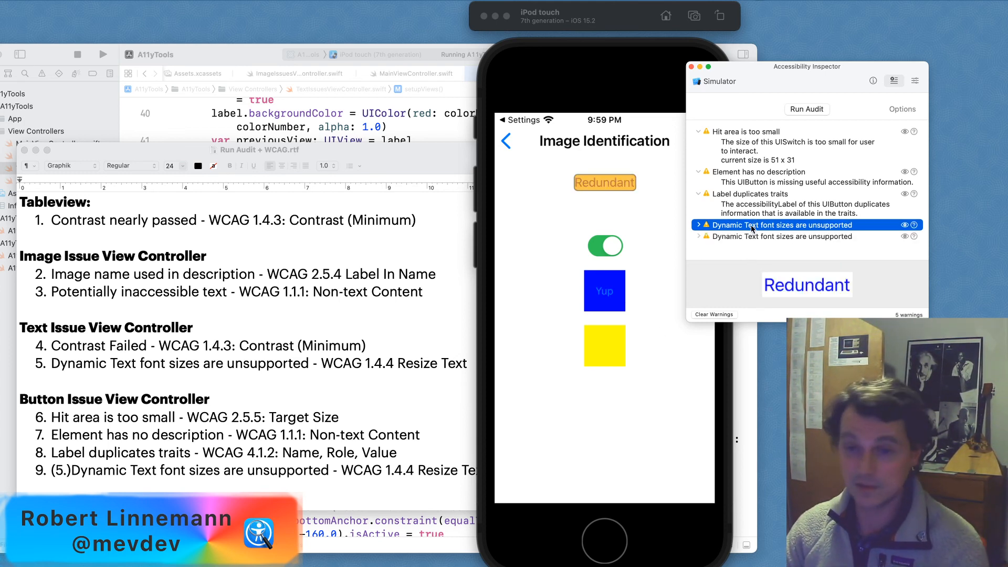
{"action": "mouse_move", "coordinate": [376, 168]}
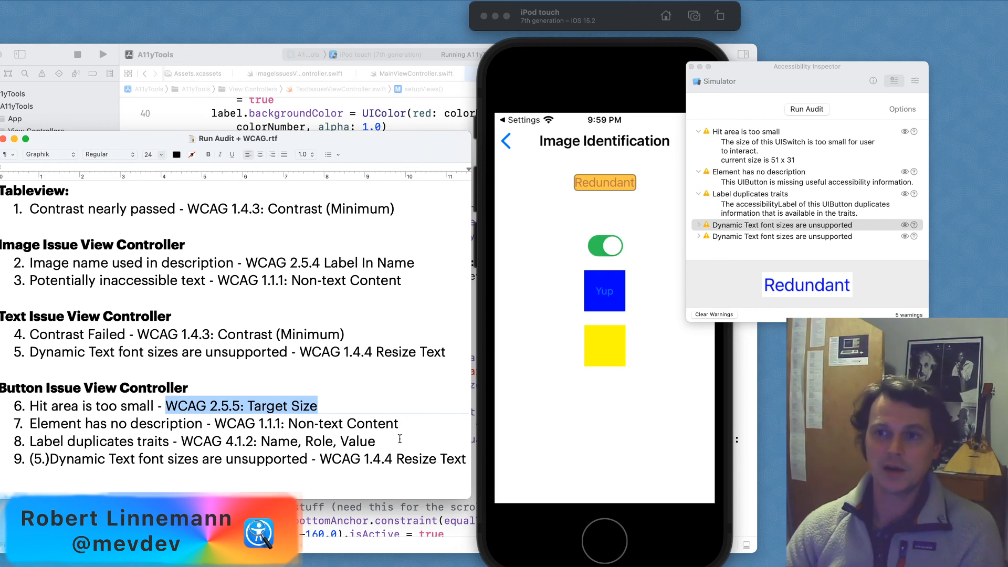
{"action": "left_click", "coordinate": [772, 225]}
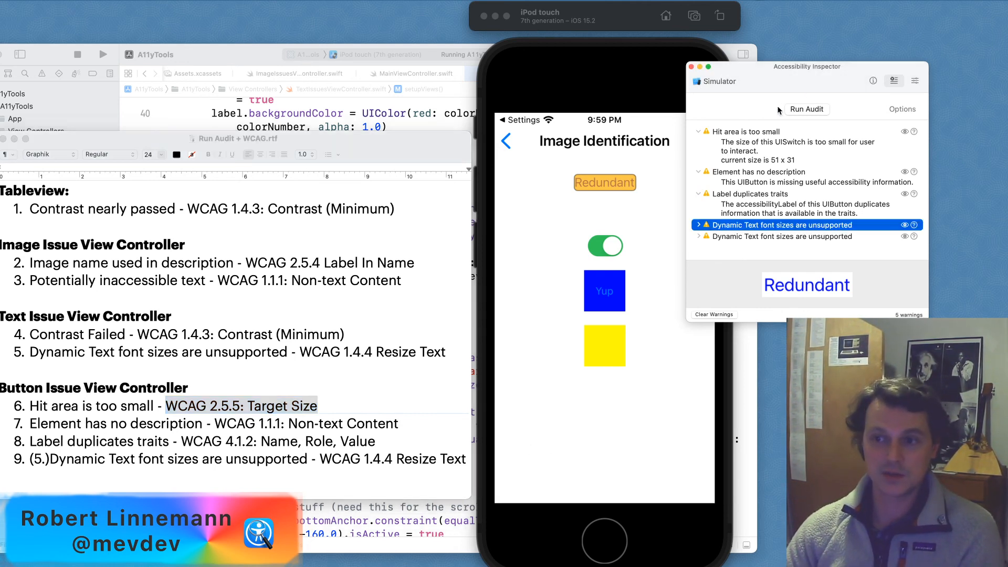